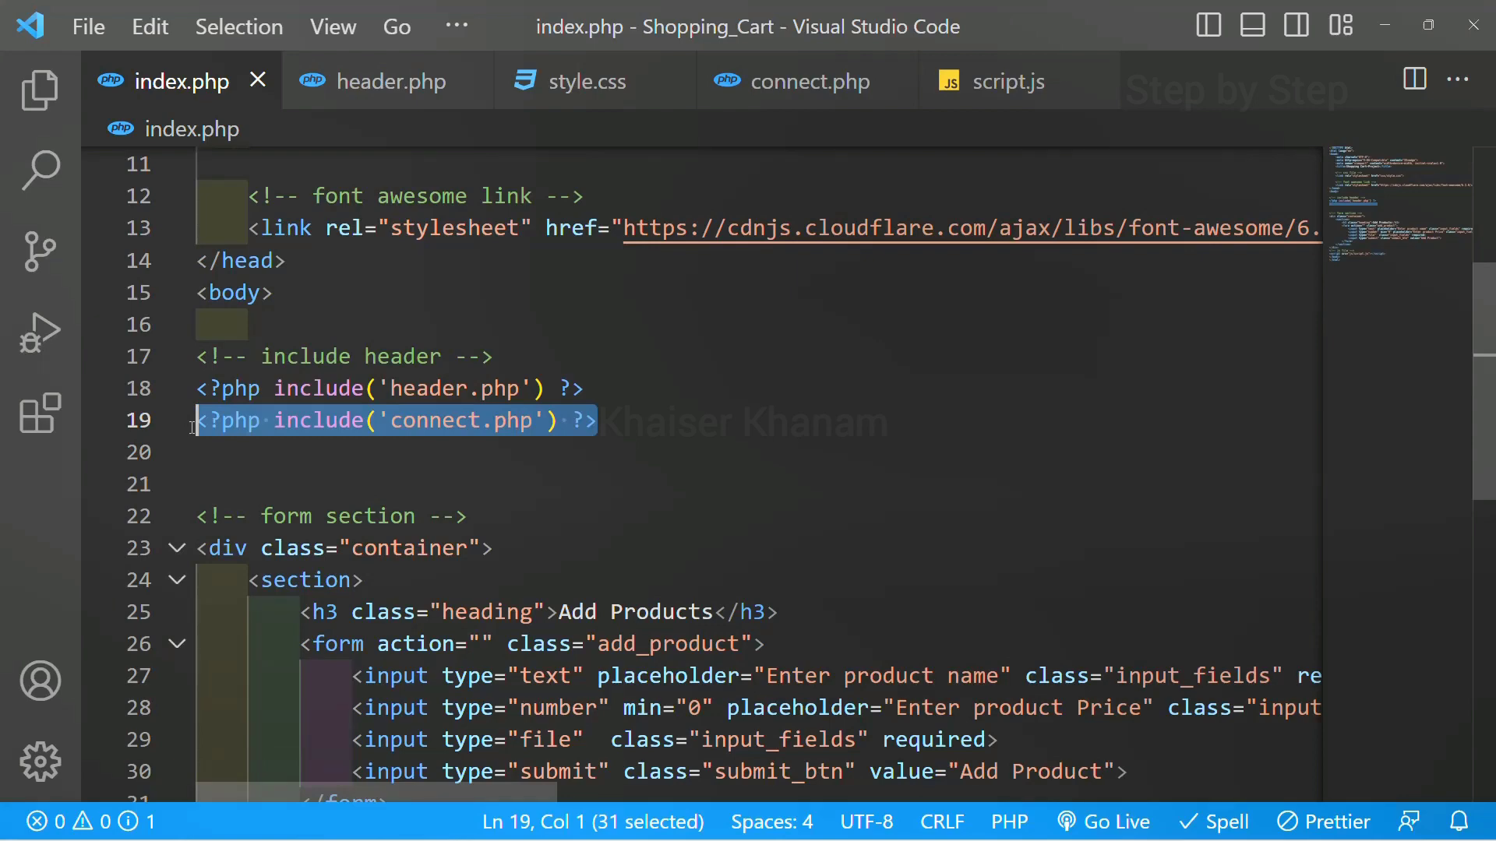
Step: Delete the connect.php include line before editing the form tag
{"action": "key", "text": "Delete"}
{"action": "type", "text": " method=\"post\""}
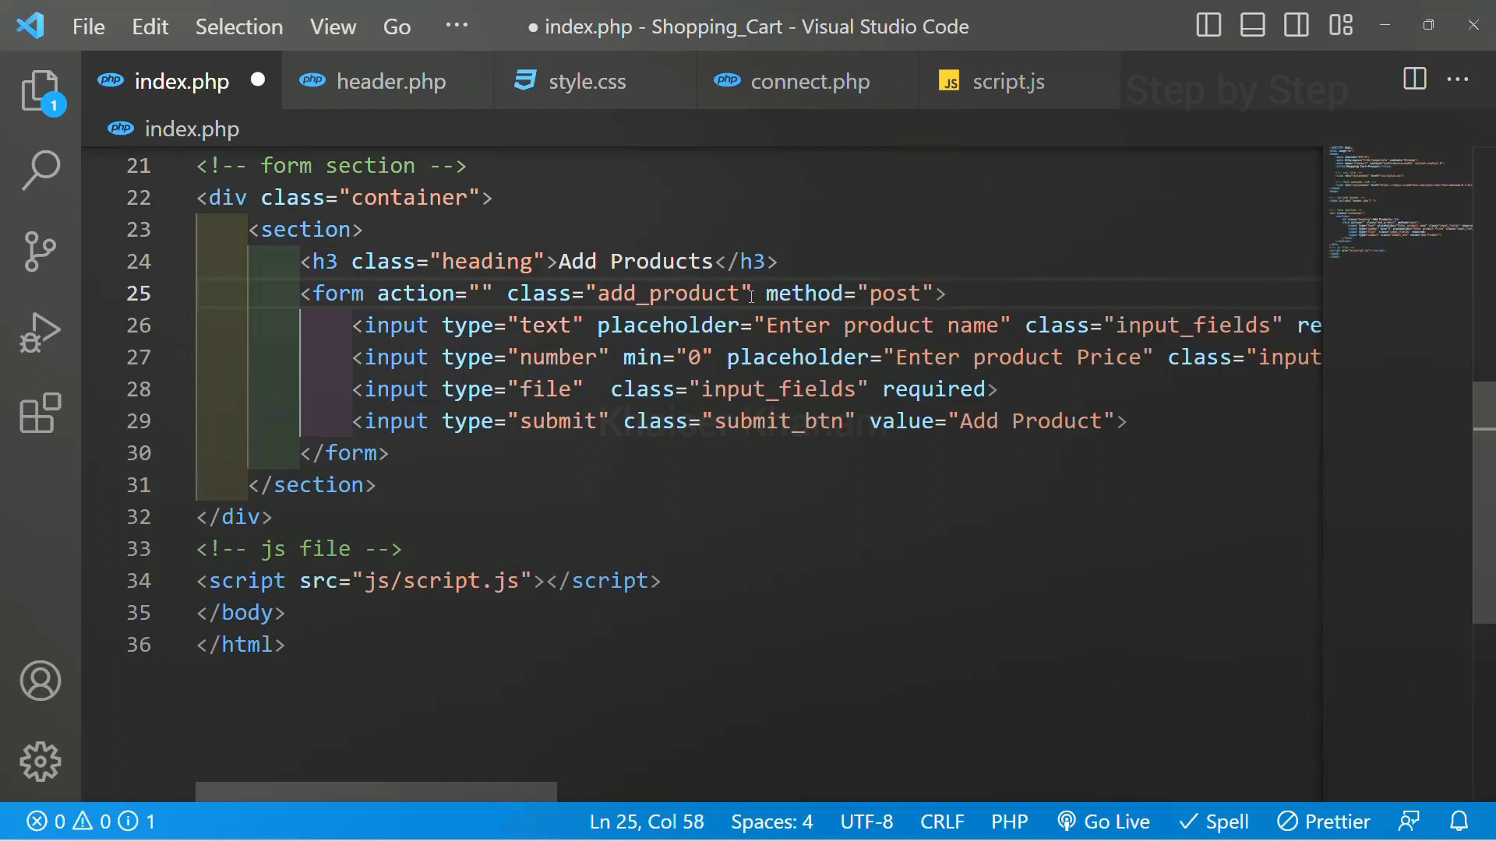
Step: Add enctype="multipart/form-data" to the form tag after method="post"
{"action": "left_click", "coordinate": [939, 293]}
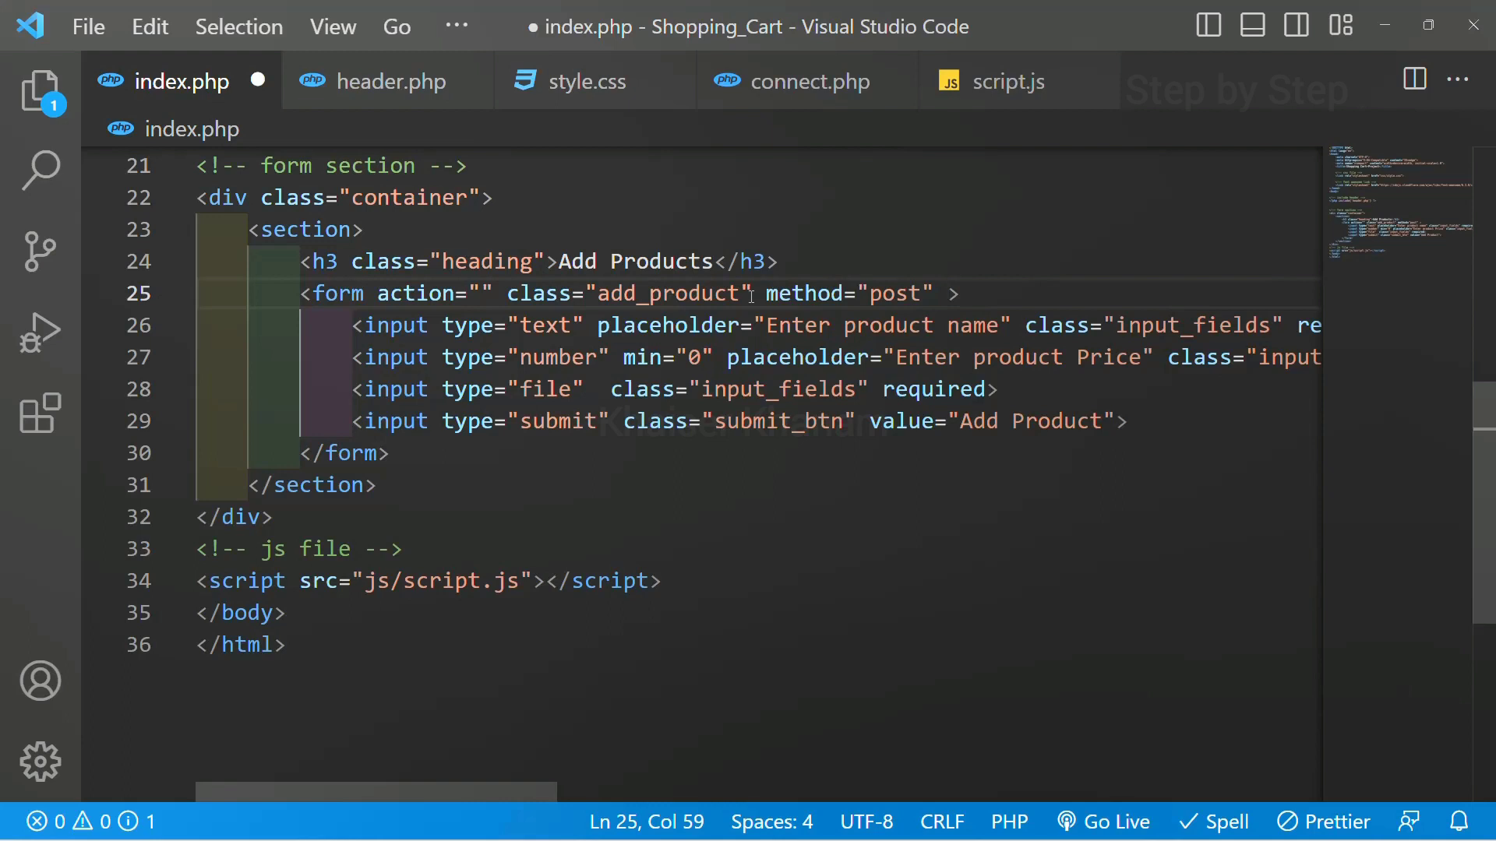
{"action": "left_click_drag", "start_coordinate": [511, 389], "coordinate": [818, 389]}
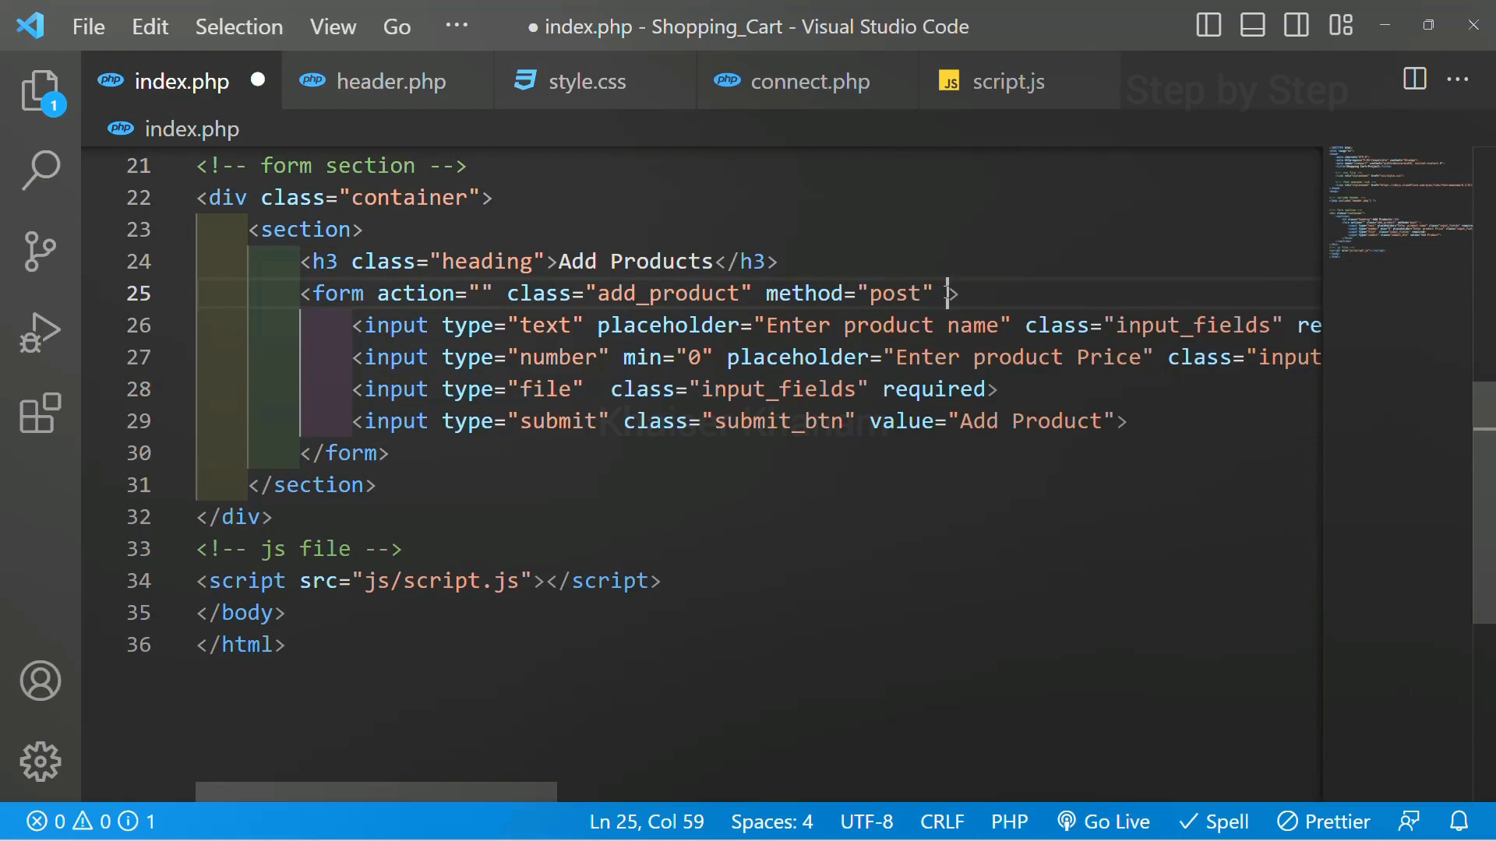
{"action": "type", "text": "enctype=\""}
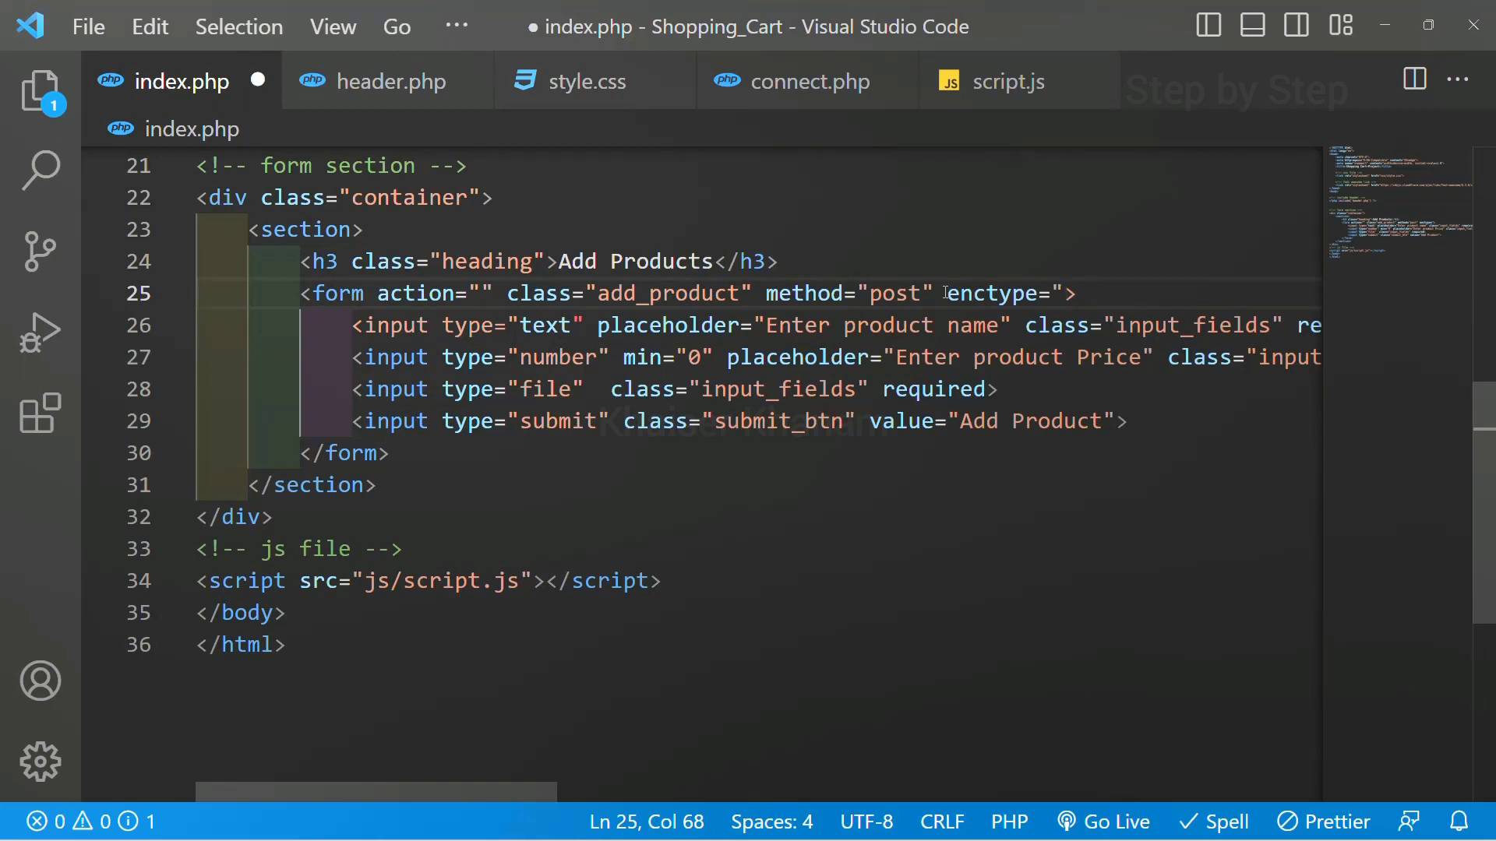
{"action": "type", "text": "multip"}
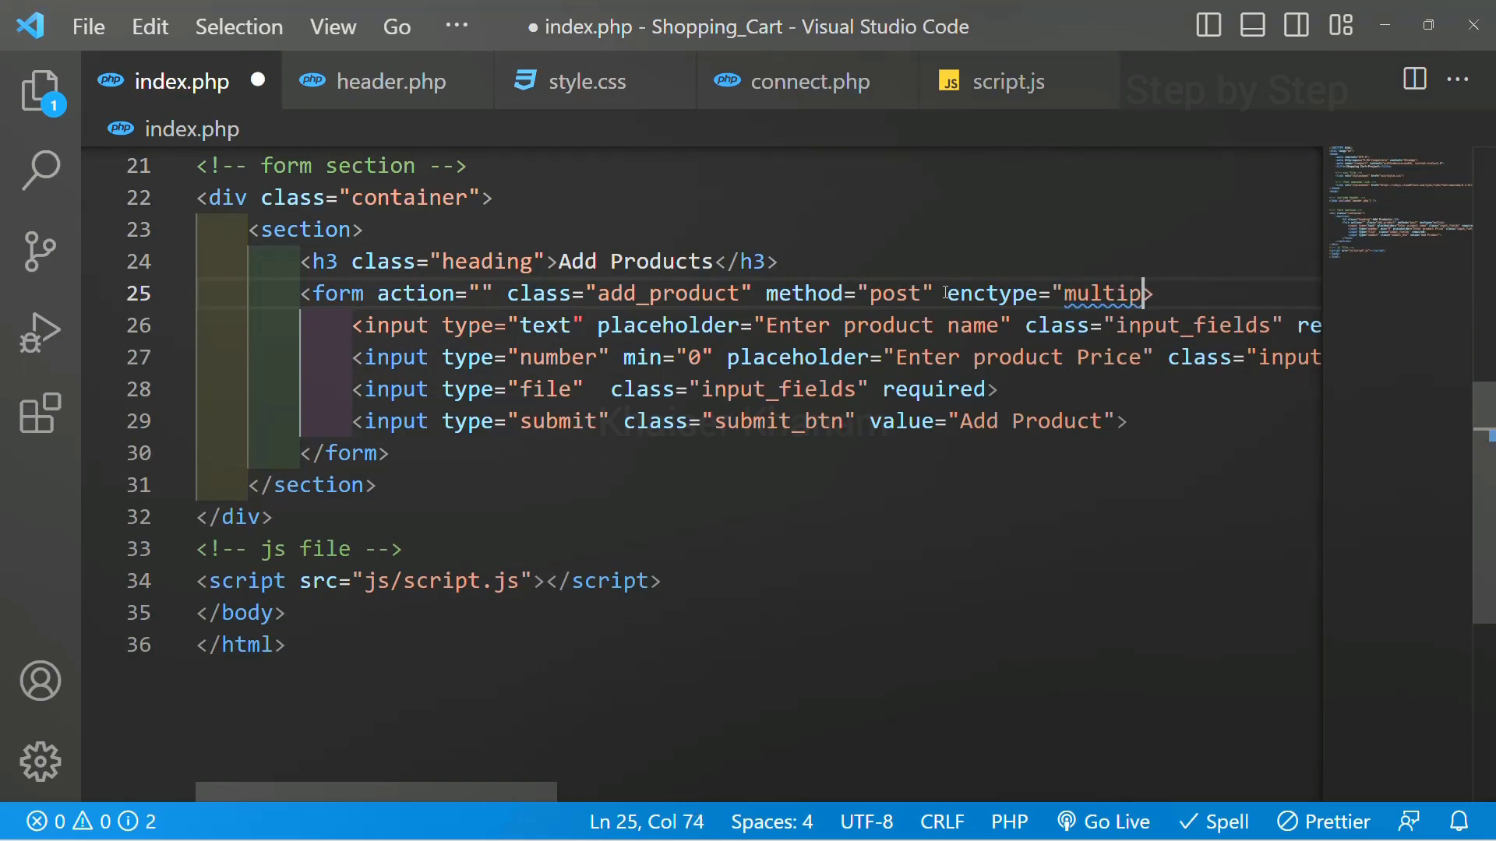
{"action": "type", "text": "art"}
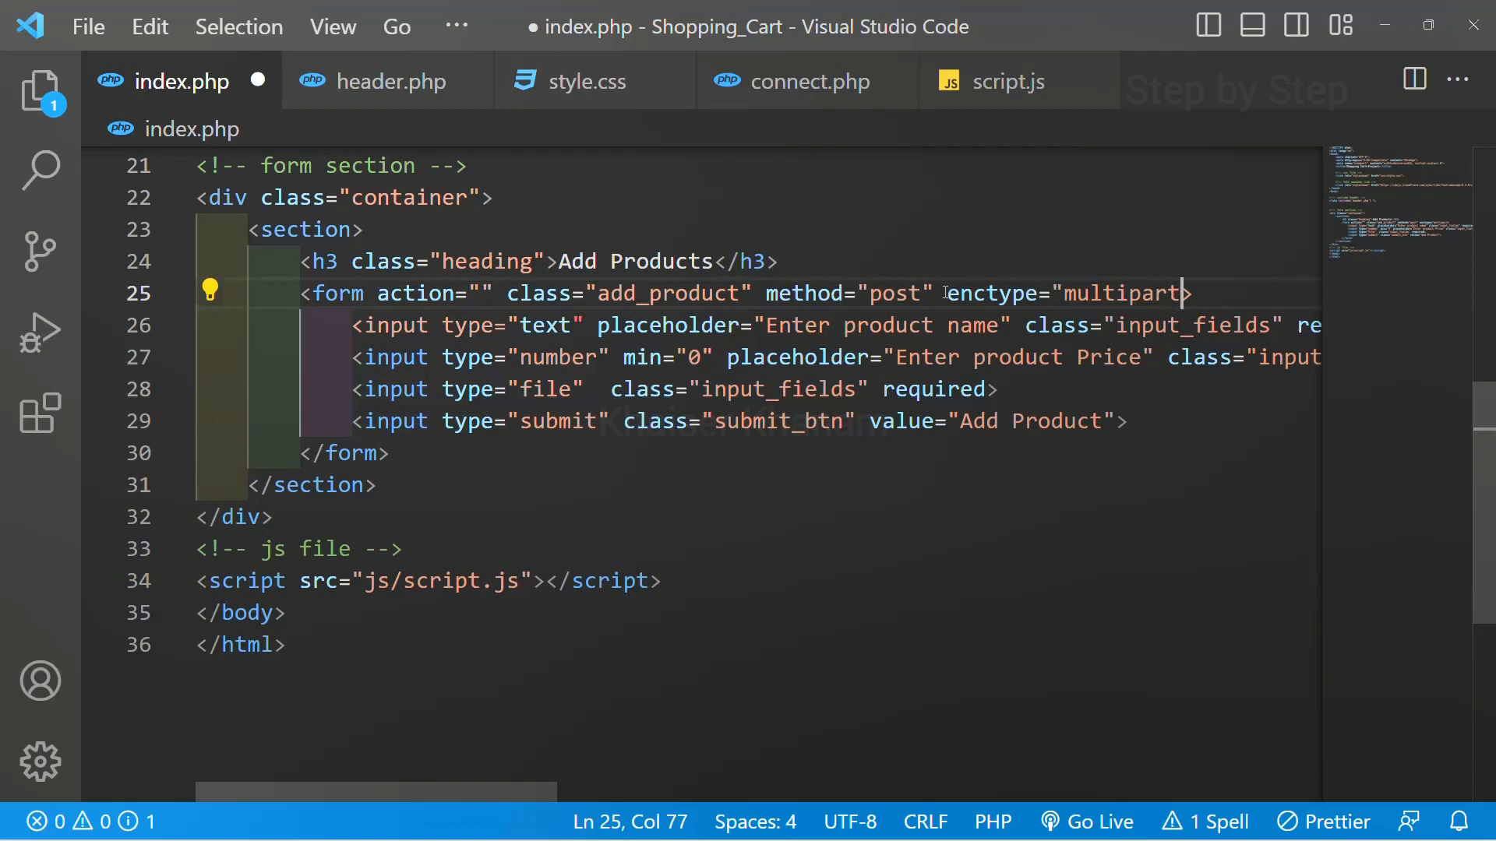
{"action": "type", "text": "/form-data\""}
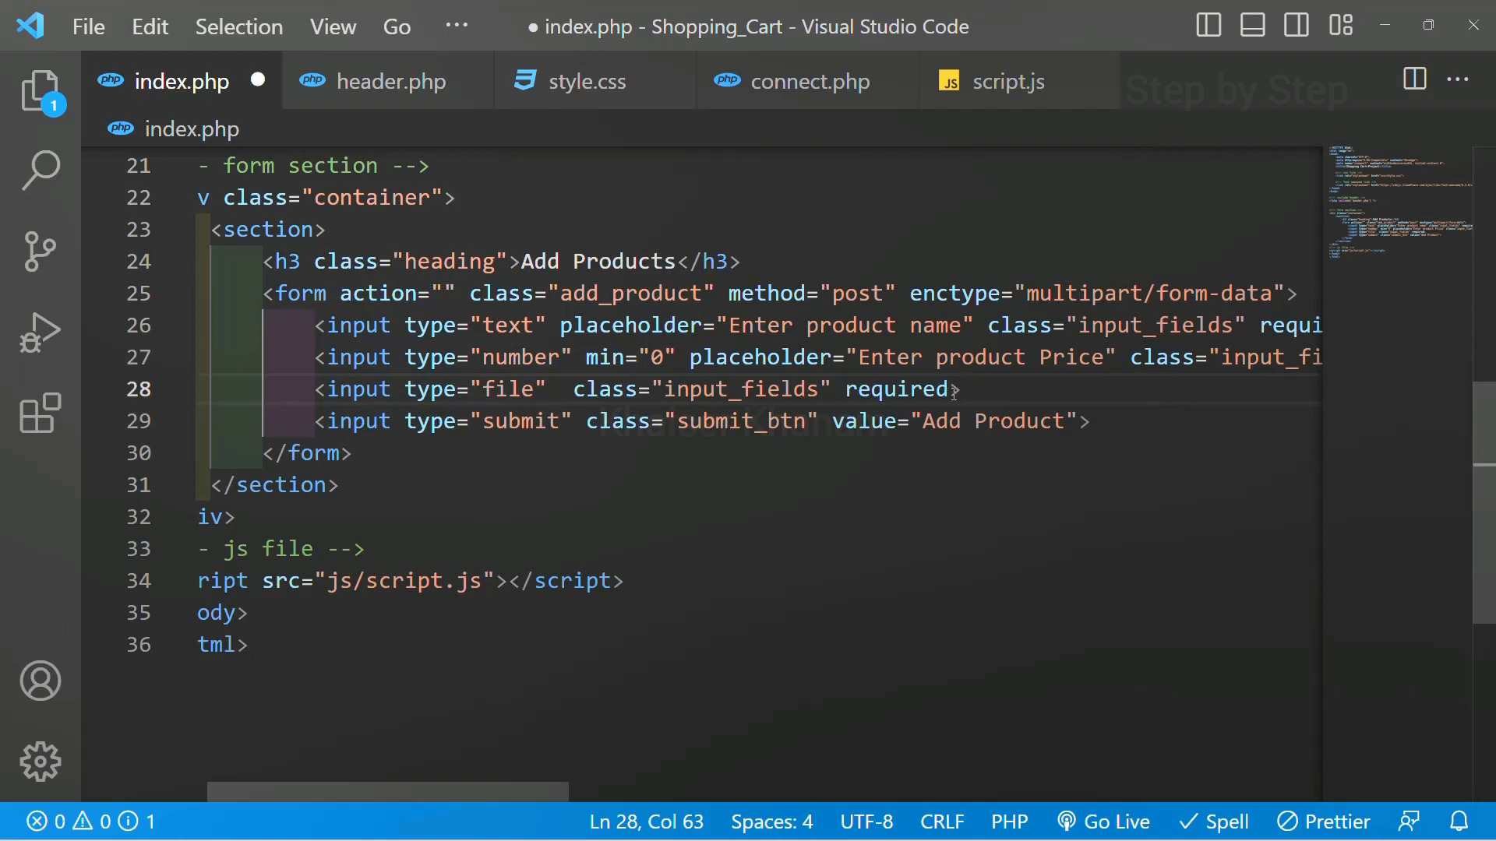
Step: Add accept="image/png, image/jpg, image/jpeg" after required on the file input
{"action": "double_click", "coordinate": [897, 390]}
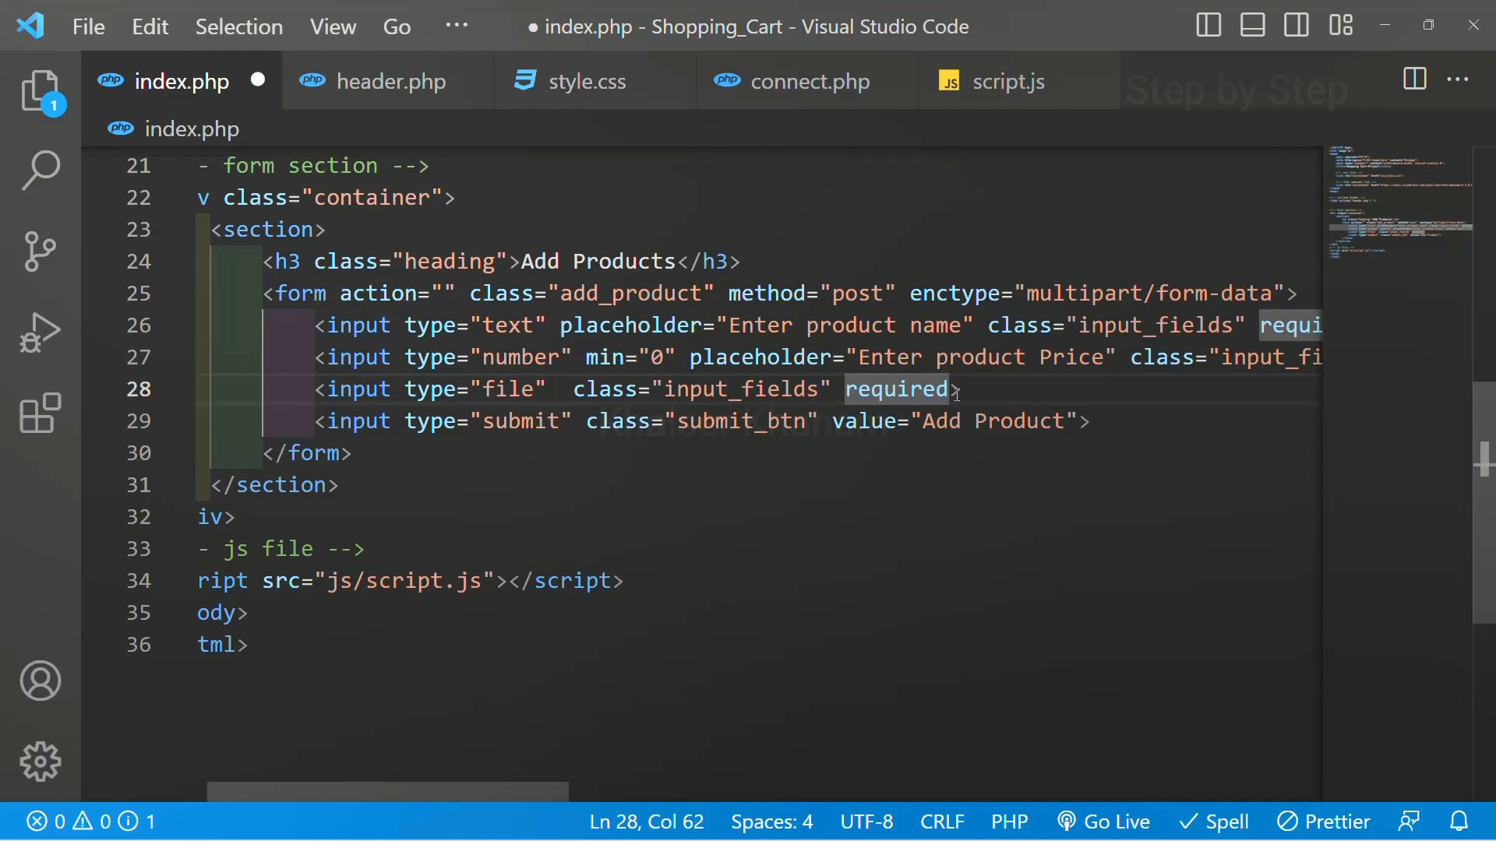
{"action": "type", "text": "accept="}
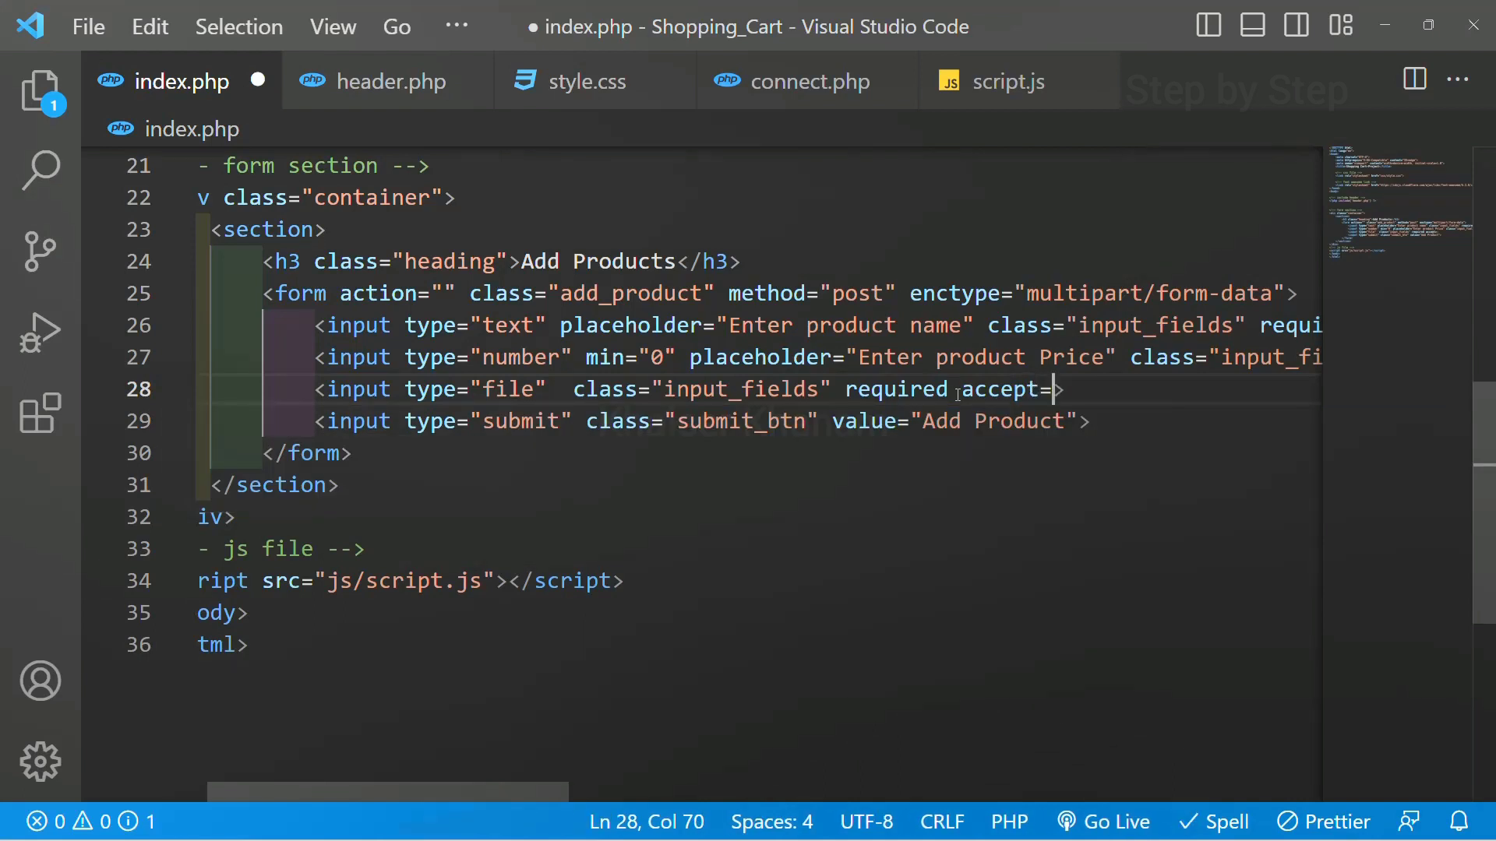
{"action": "type", "text": "im"}
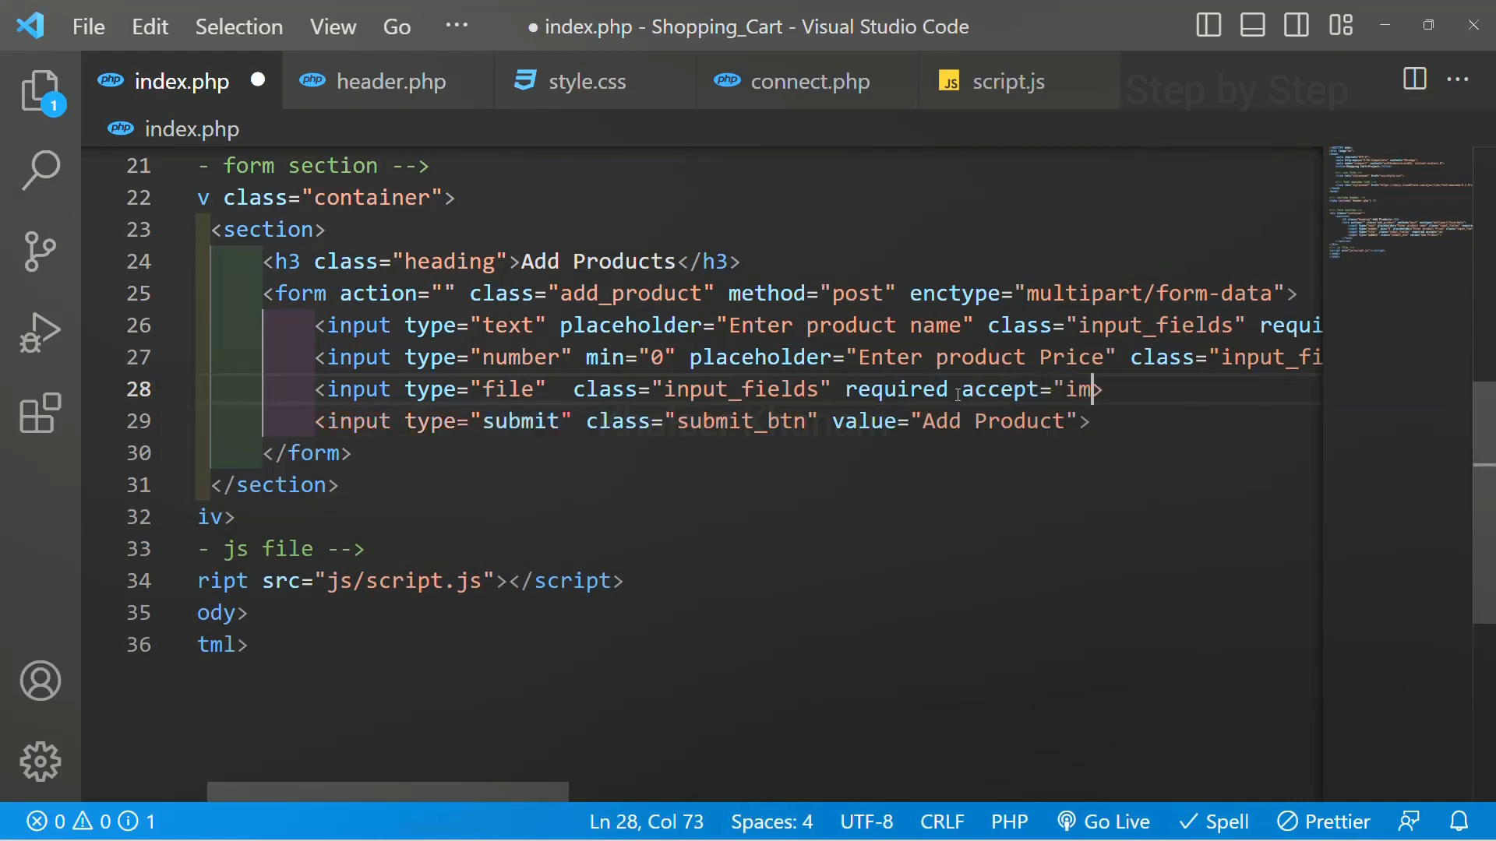
{"action": "type", "text": "age/"}
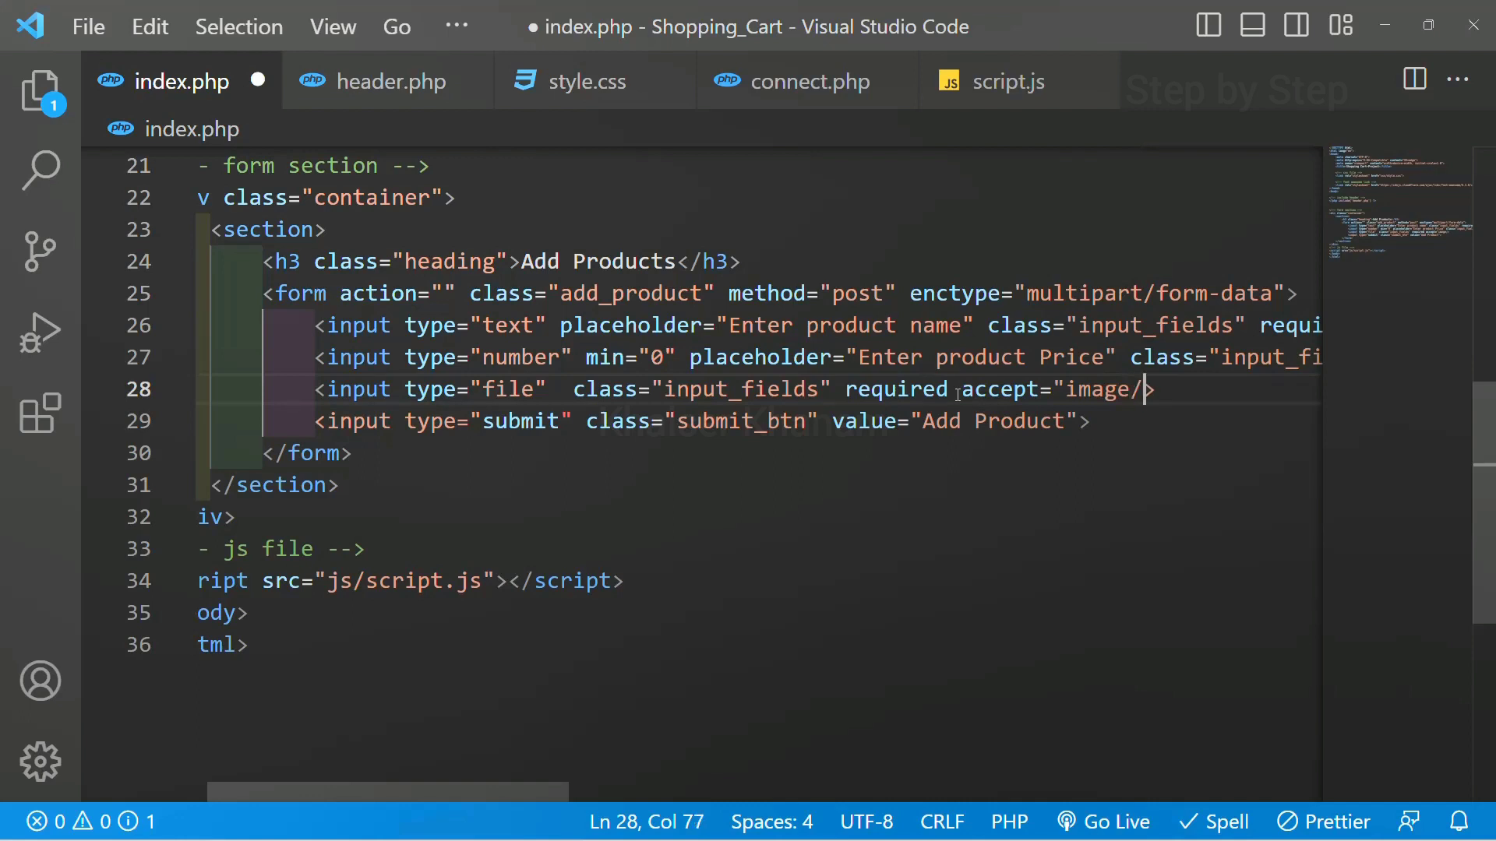
{"action": "type", "text": "png>"}
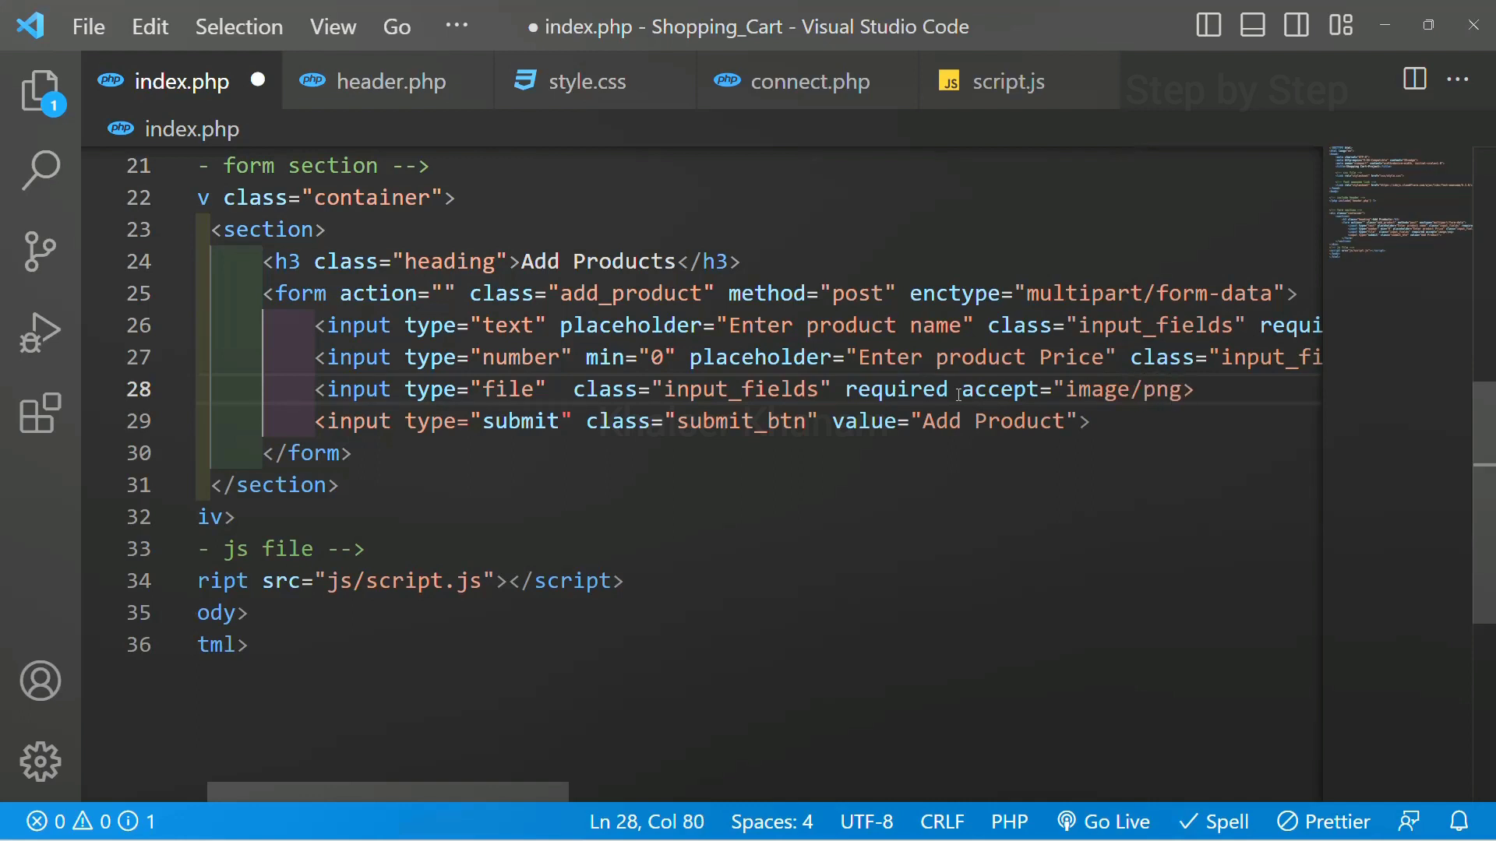
{"action": "type", "text": ", i"}
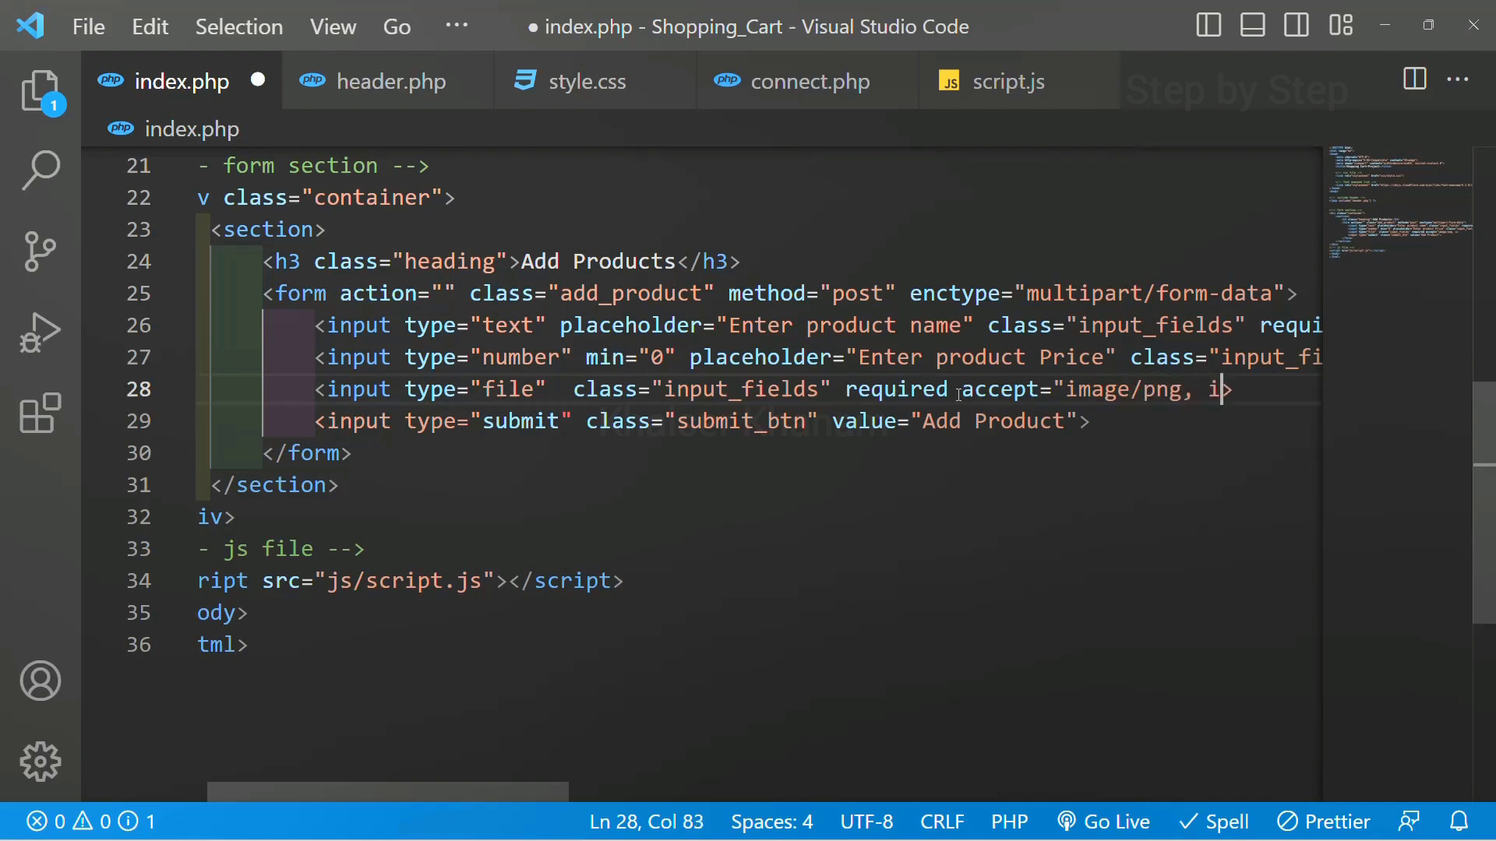
{"action": "type", "text": "image/h"}
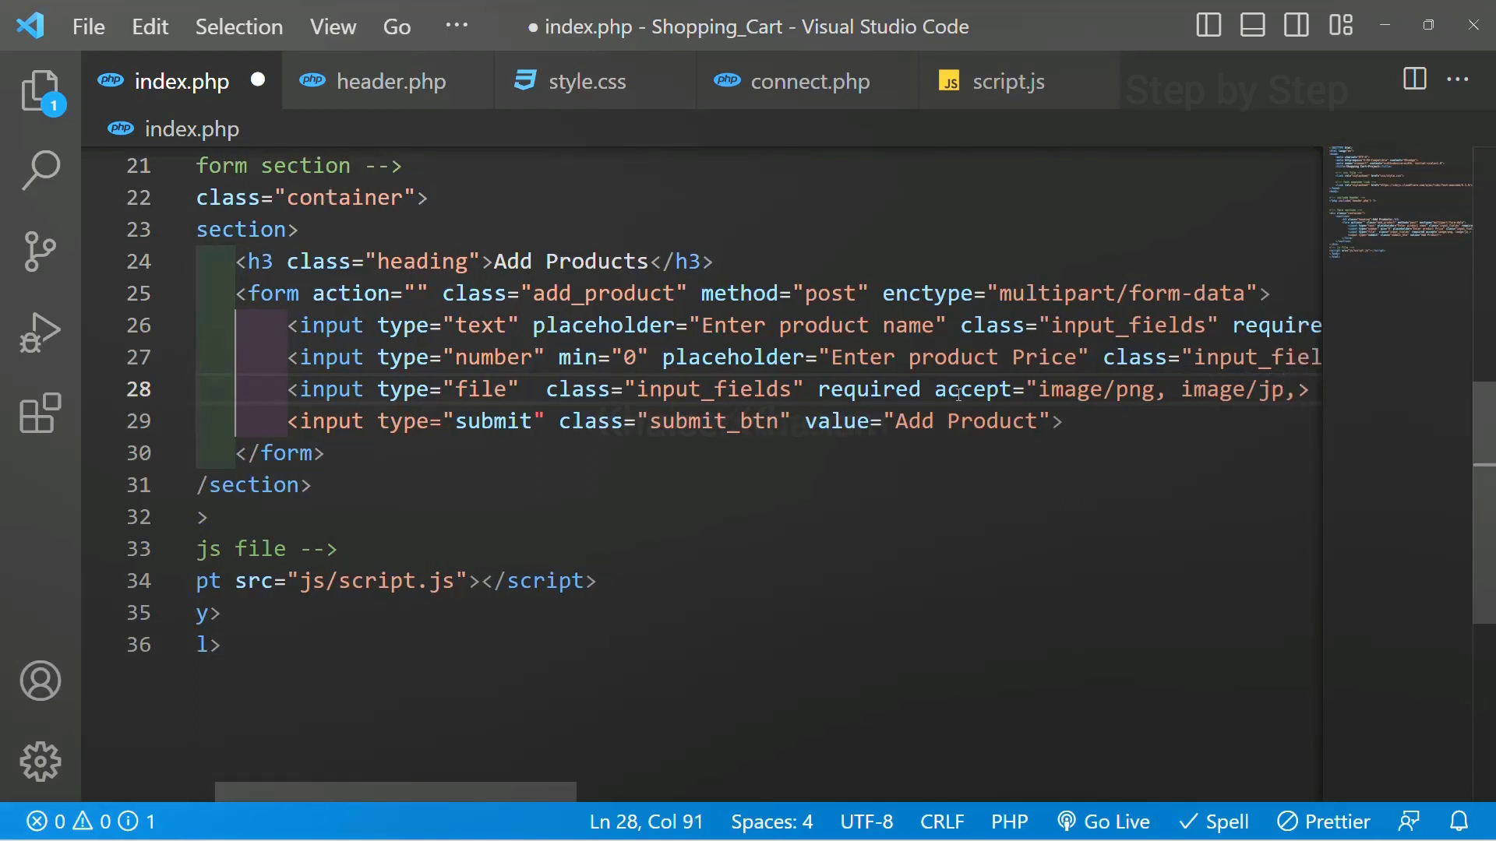
{"action": "key", "text": "Backspace"}
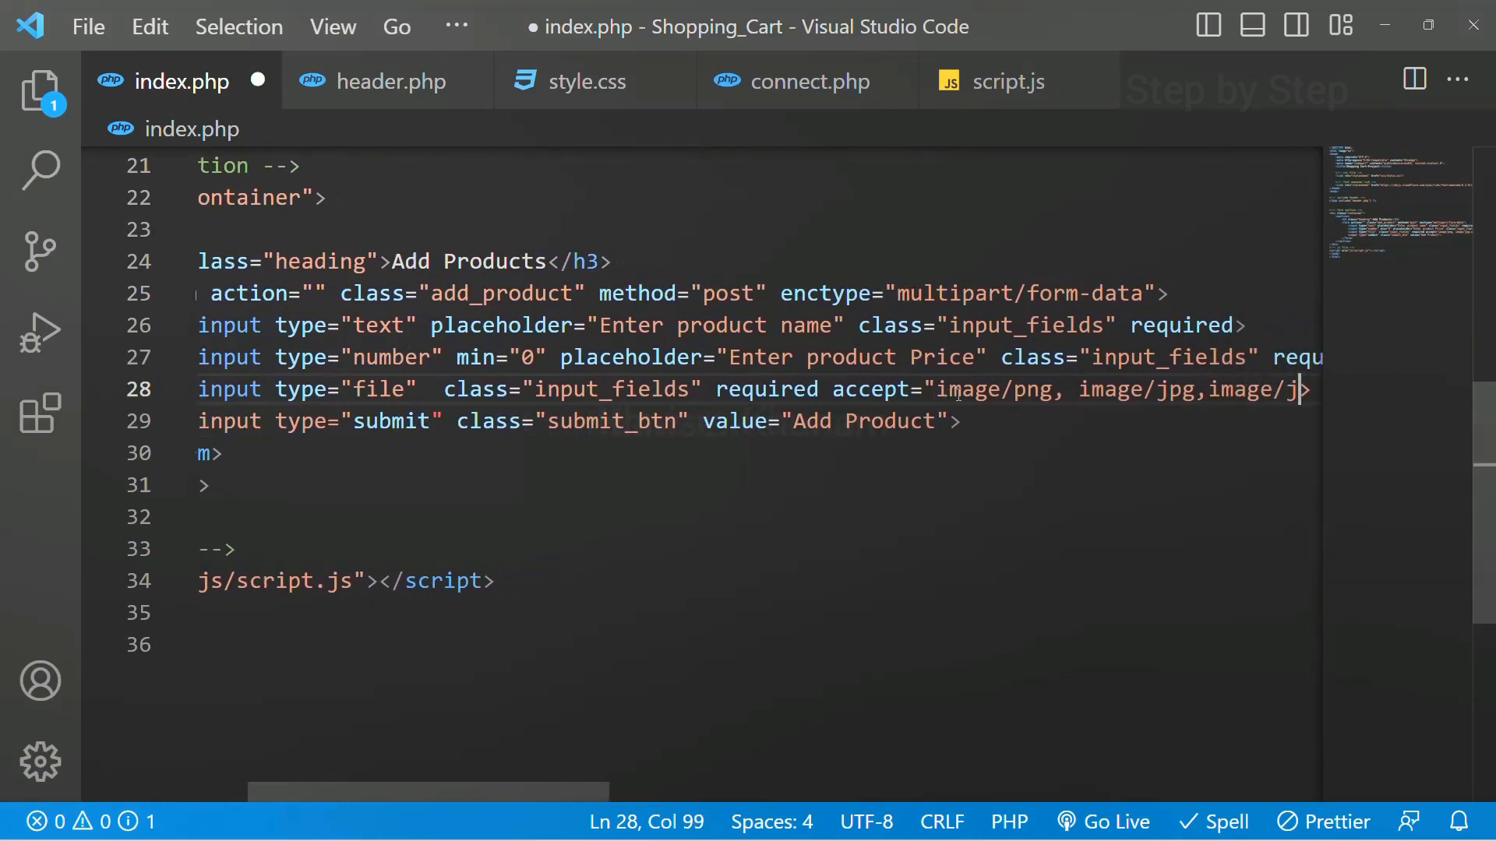
{"action": "type", "text": "eg\""}
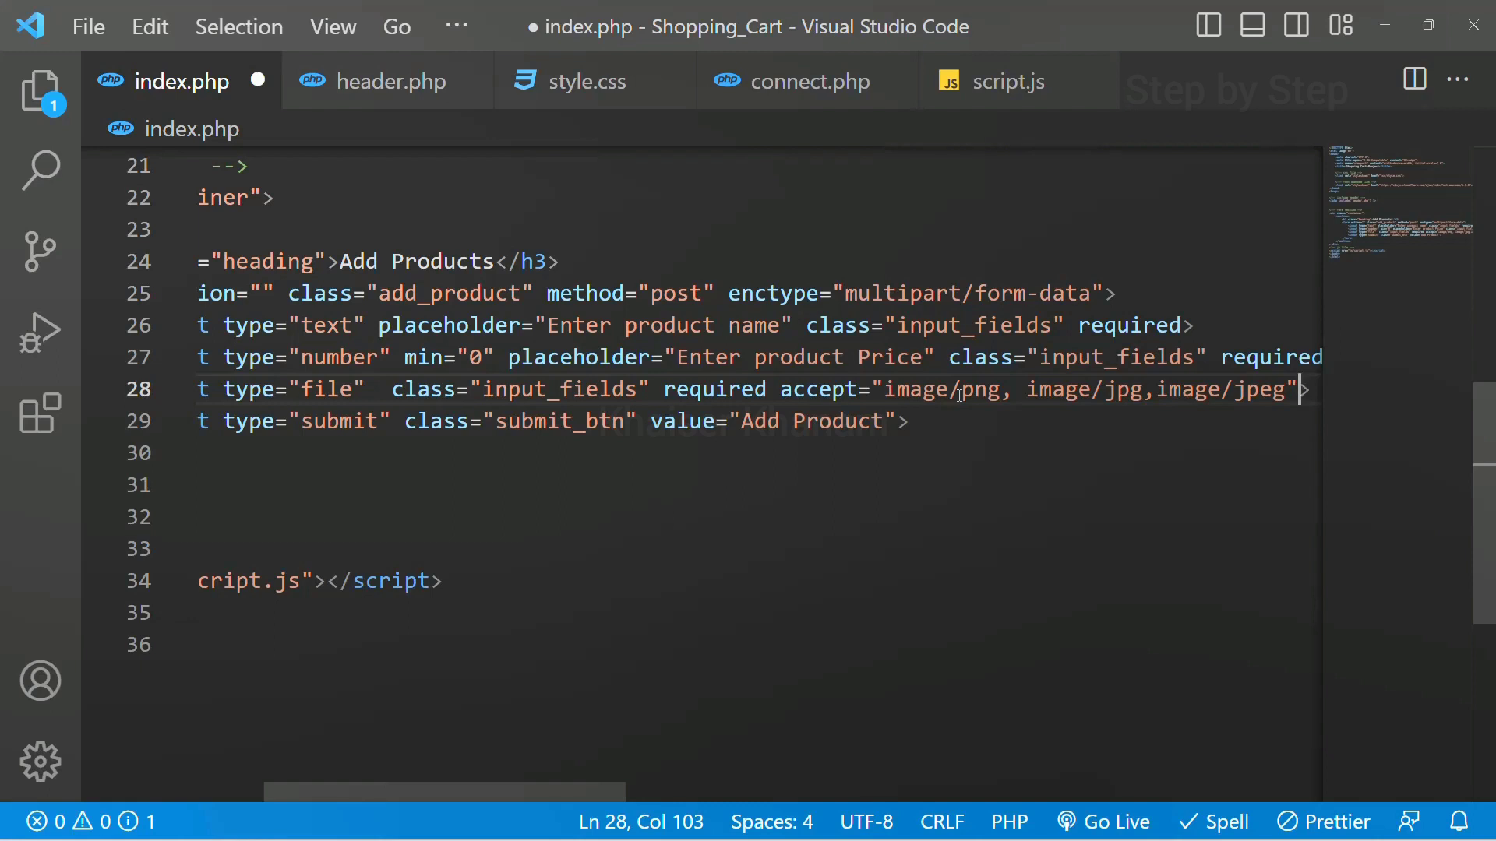
{"action": "left_click", "coordinate": [1155, 389]}
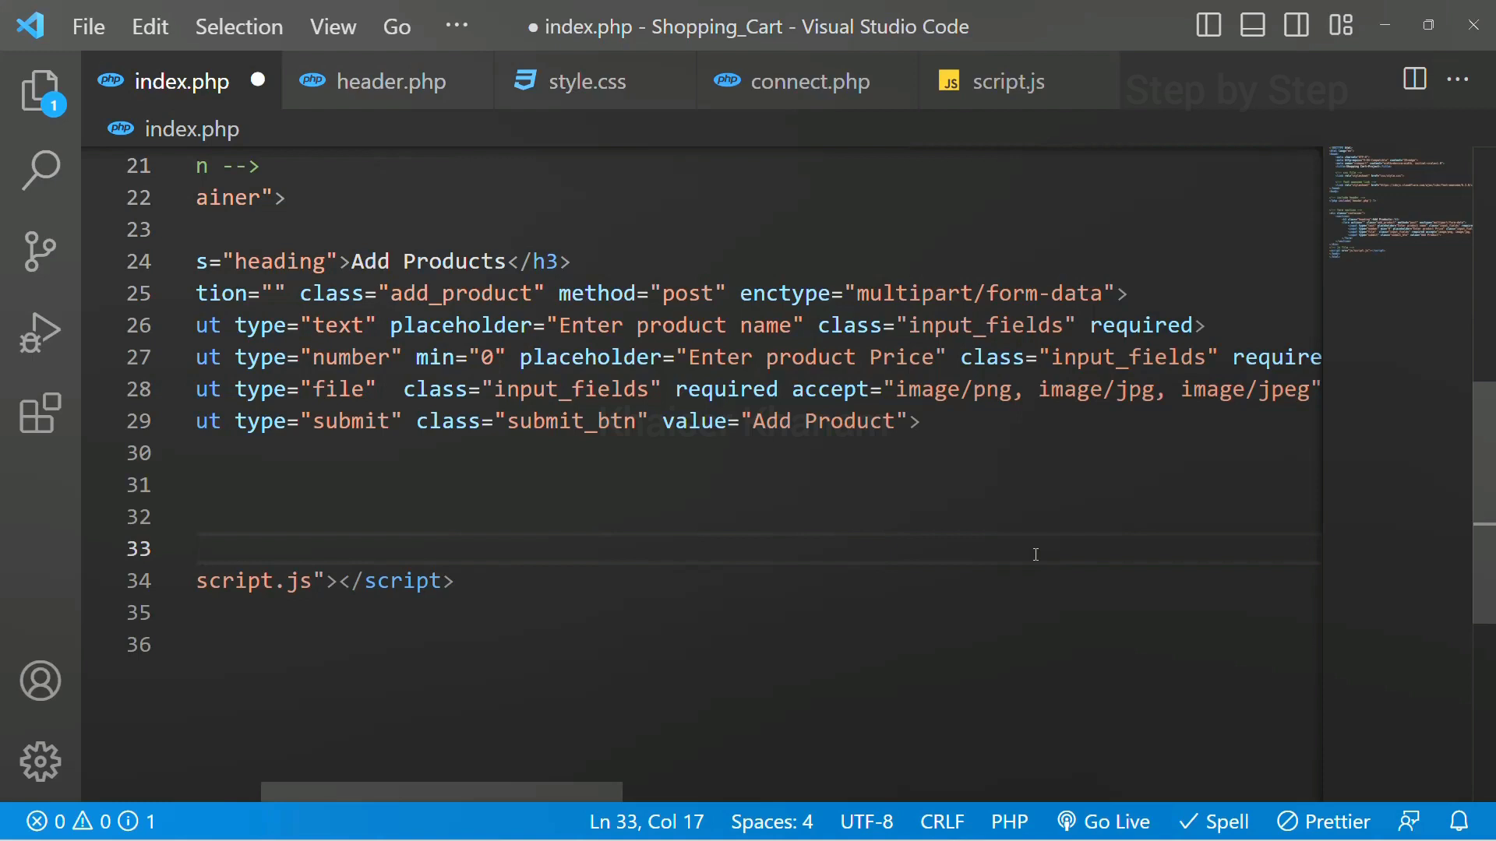
{"action": "mouse_move", "coordinate": [1033, 555]}
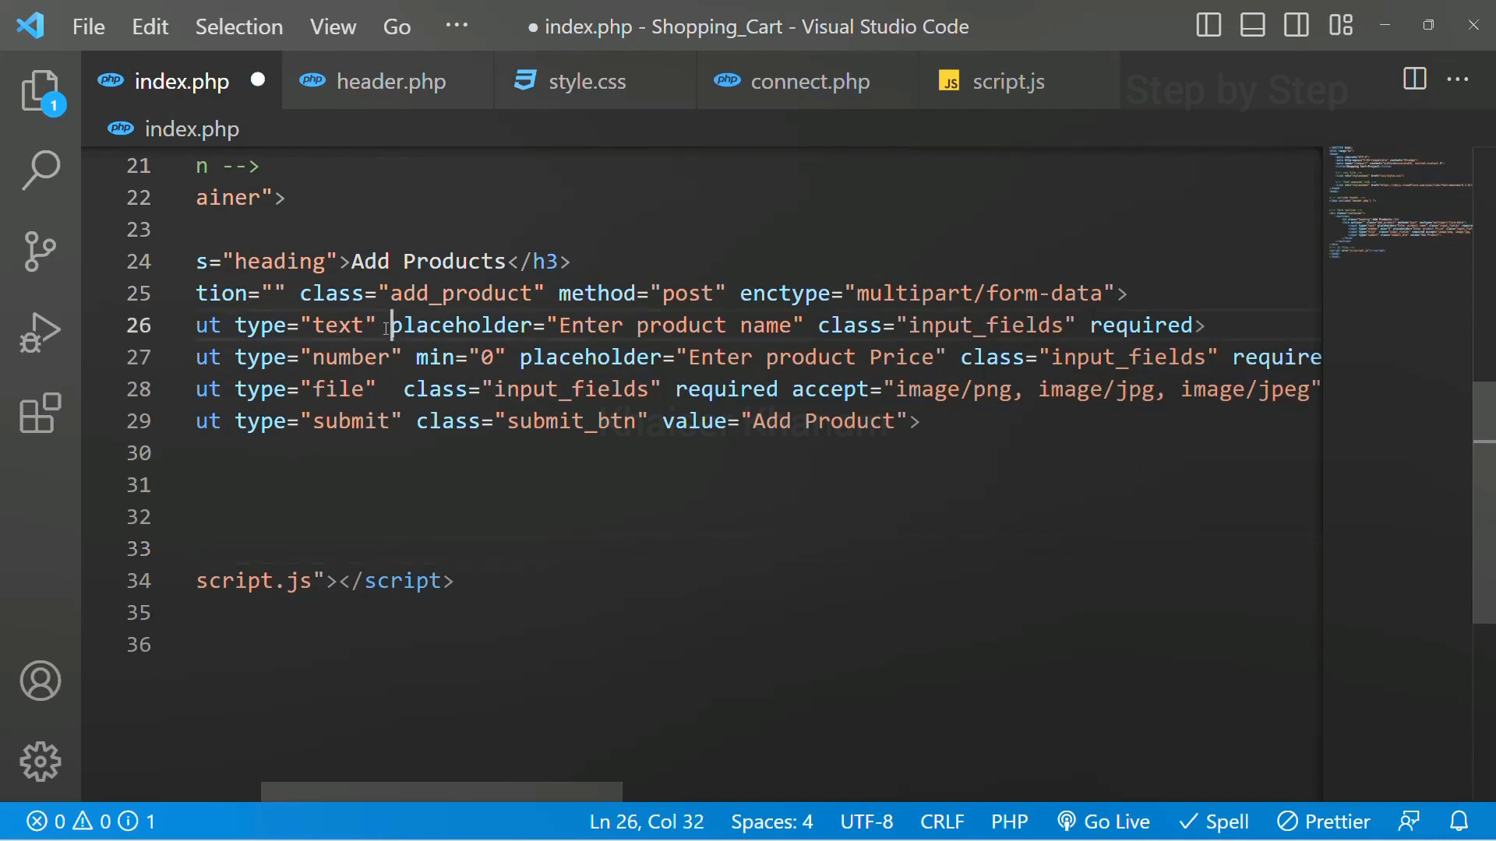
Step: Name the text input product_name
{"action": "type", "text": "name"}
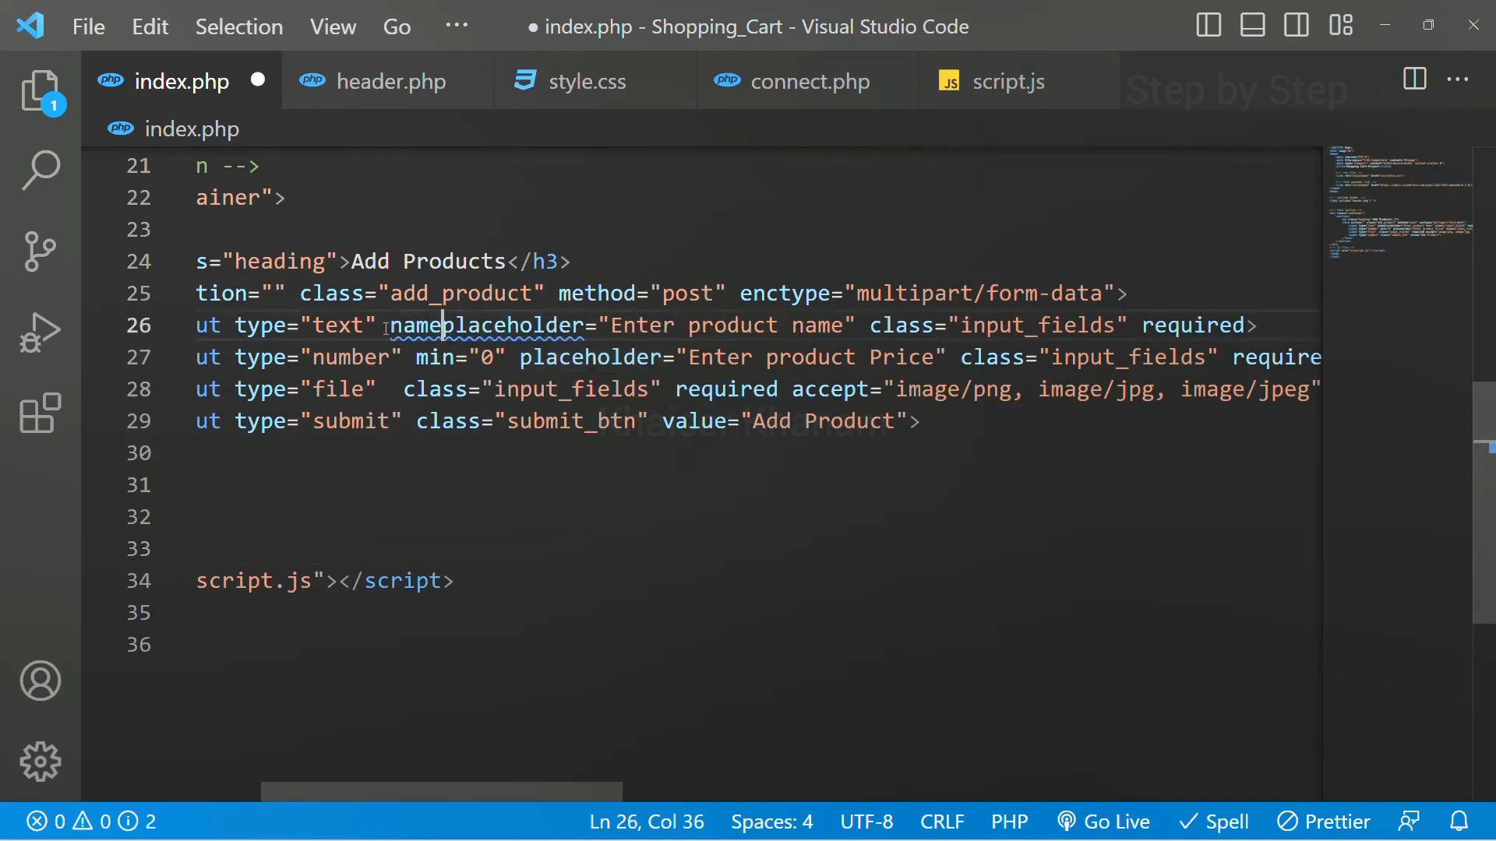
{"action": "type", "text": "=\"\""}
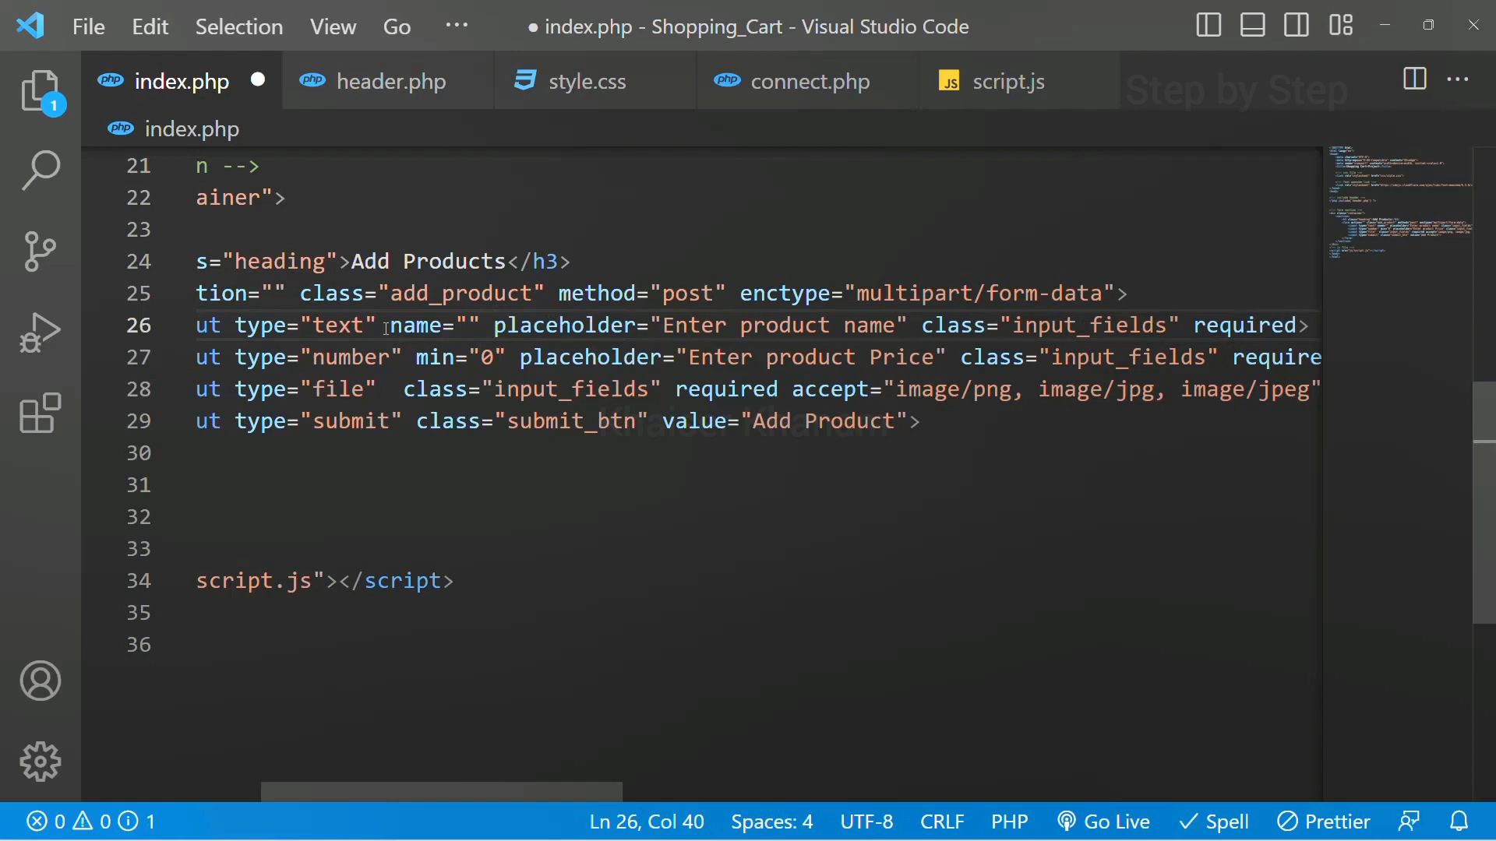
{"action": "left_click", "coordinate": [466, 326]}
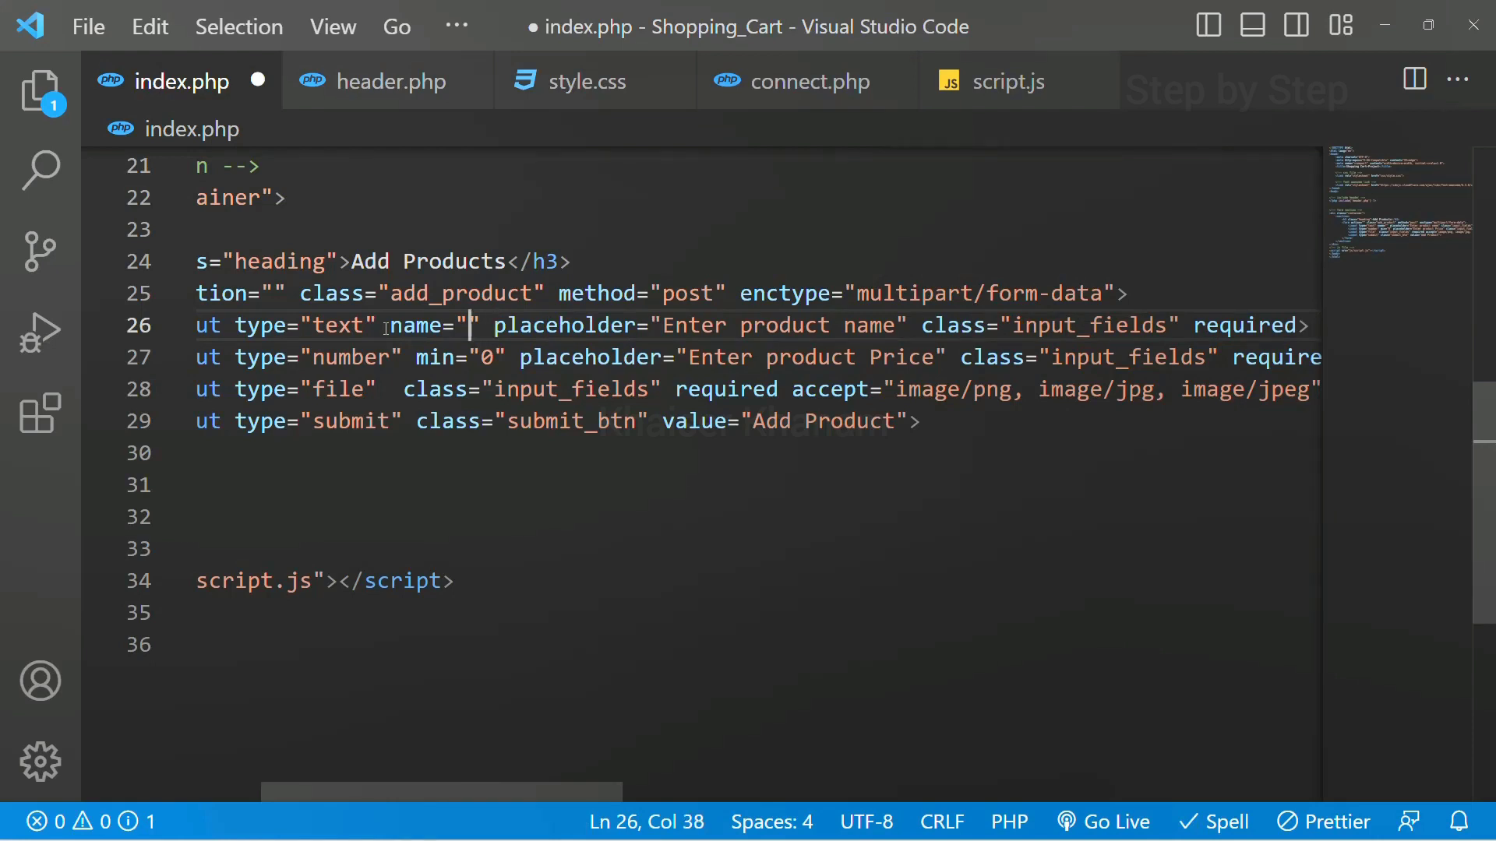
{"action": "type", "text": "product"}
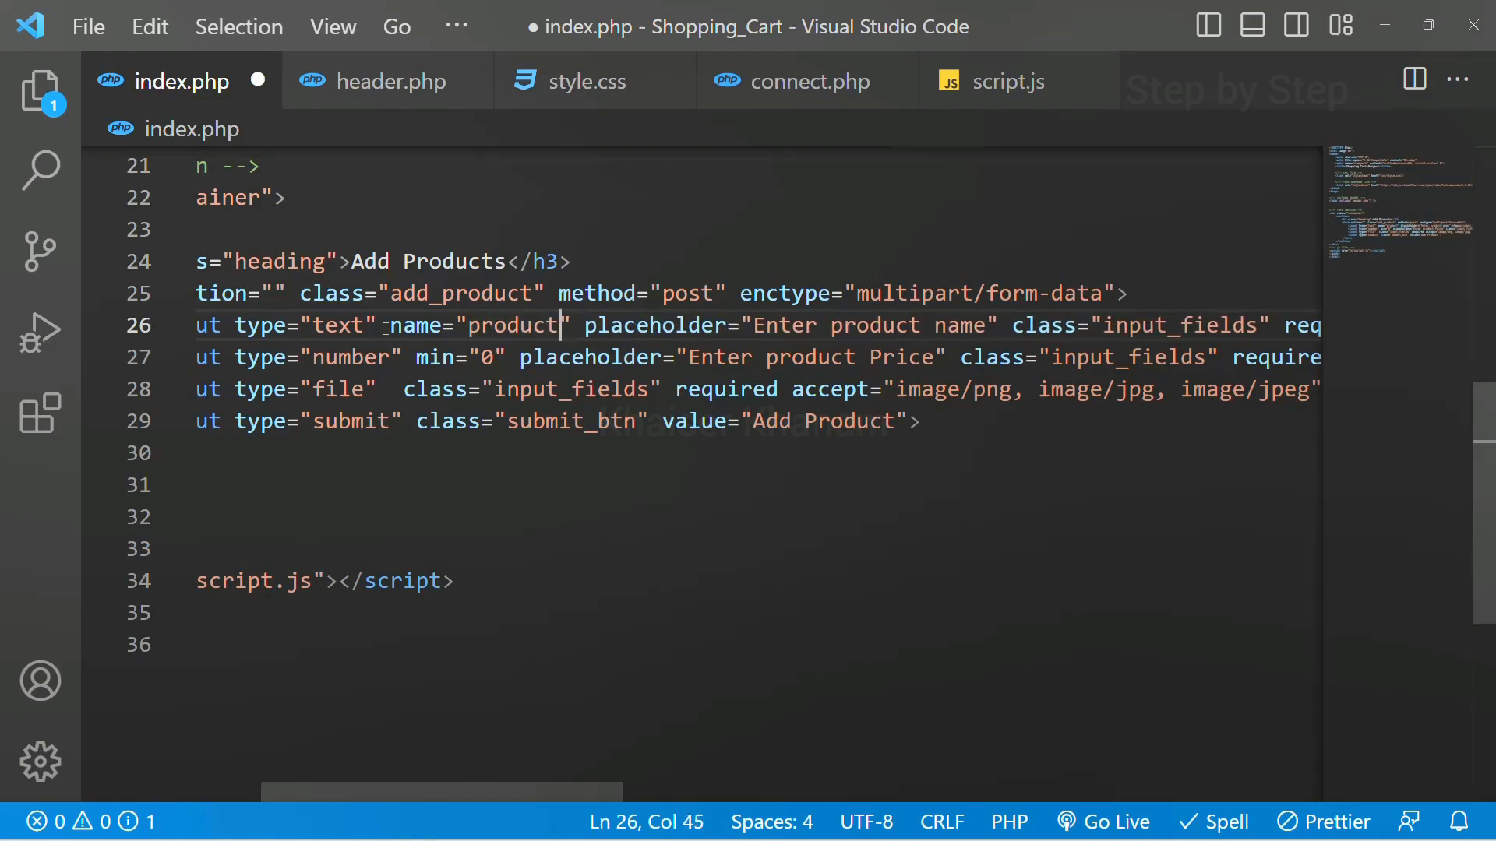
{"action": "type", "text": "_name"}
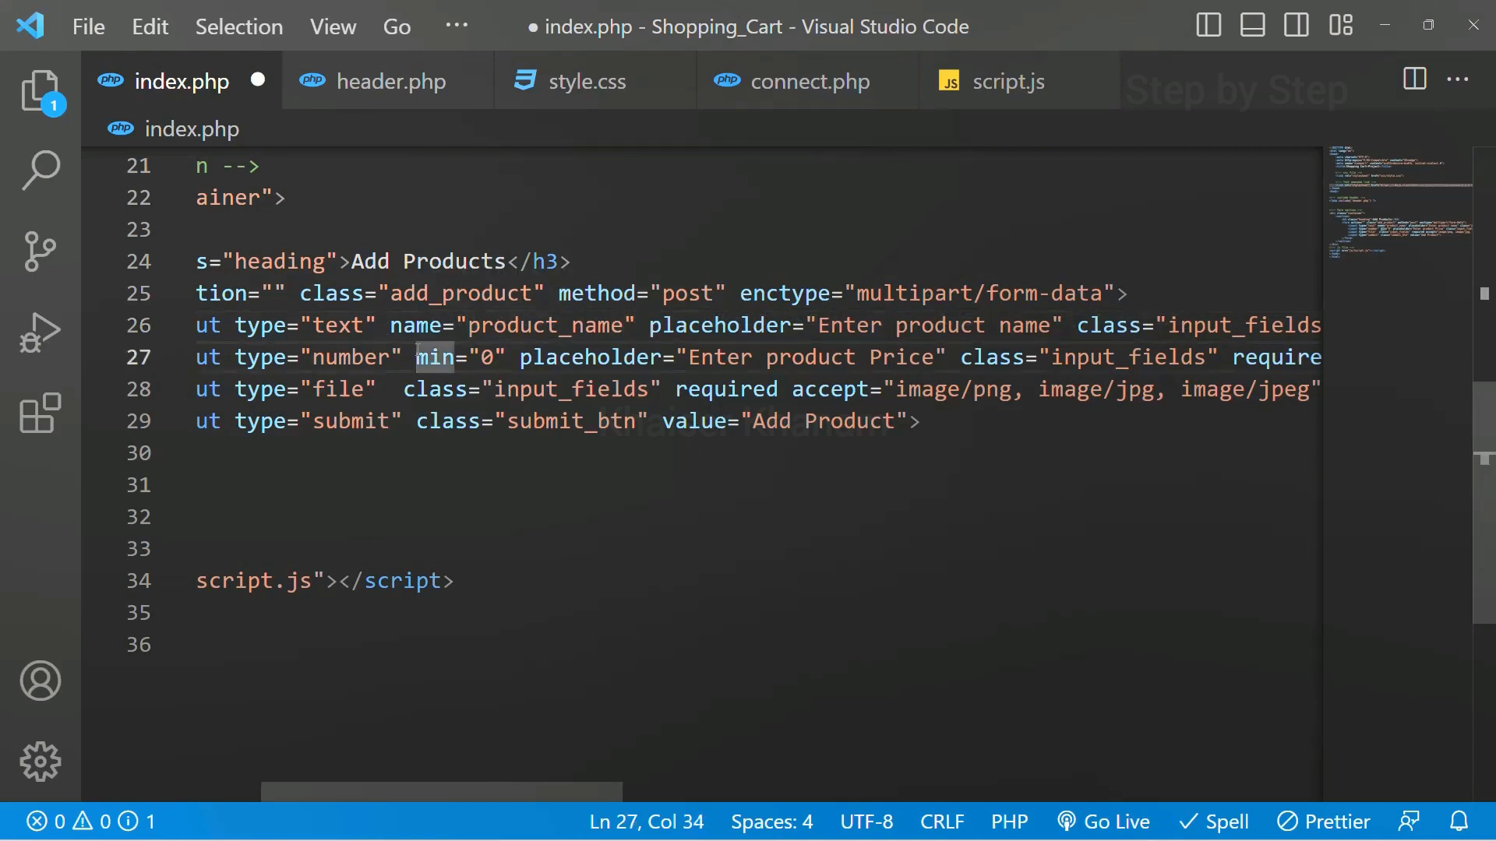
Step: Name the number and file inputs product_price and product_image
{"action": "type", "text": "name="}
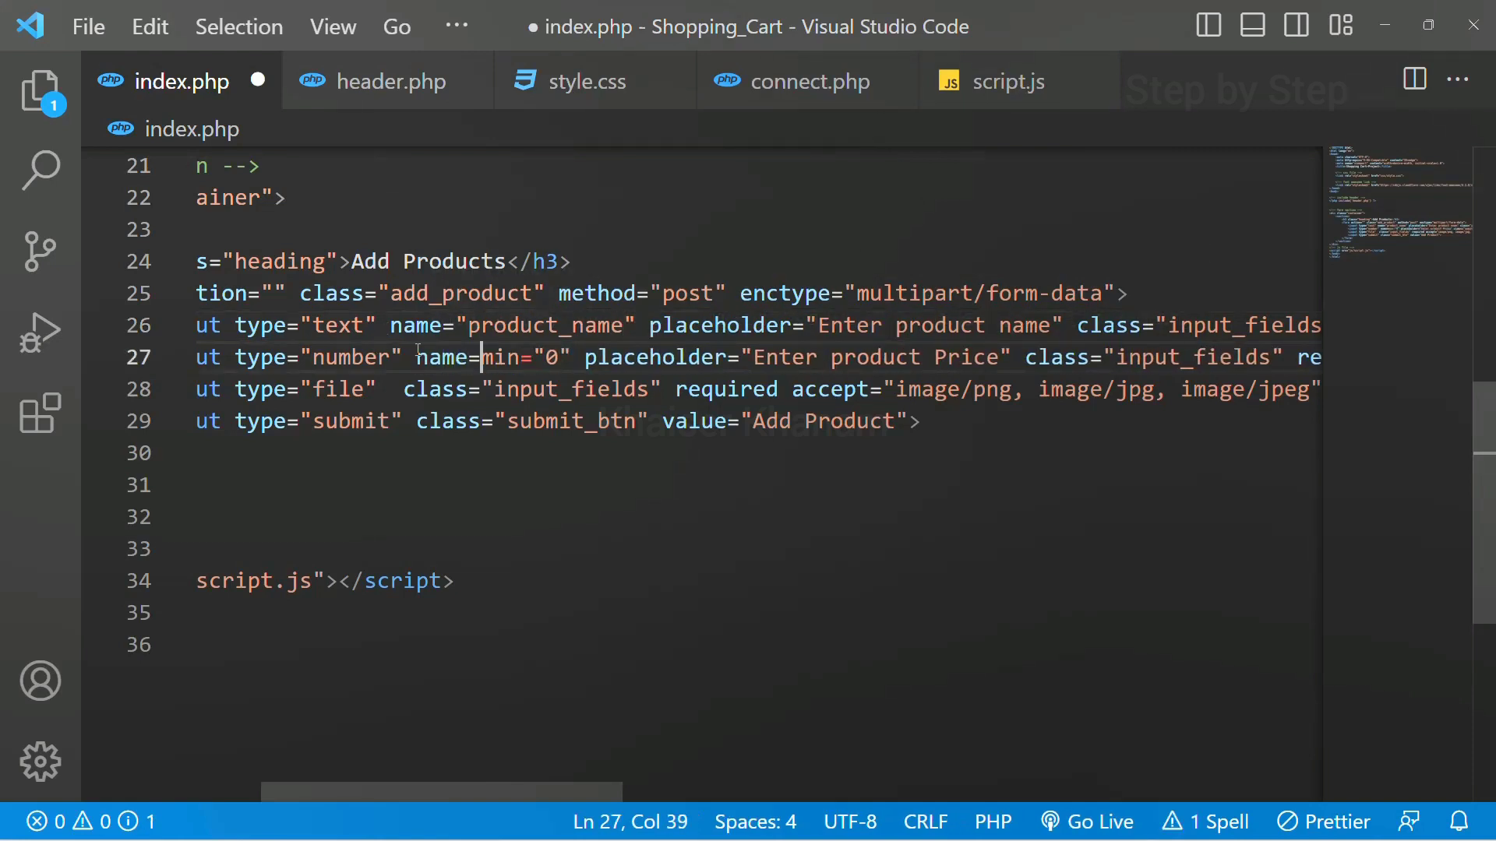
{"action": "type", "text": "\"\""}
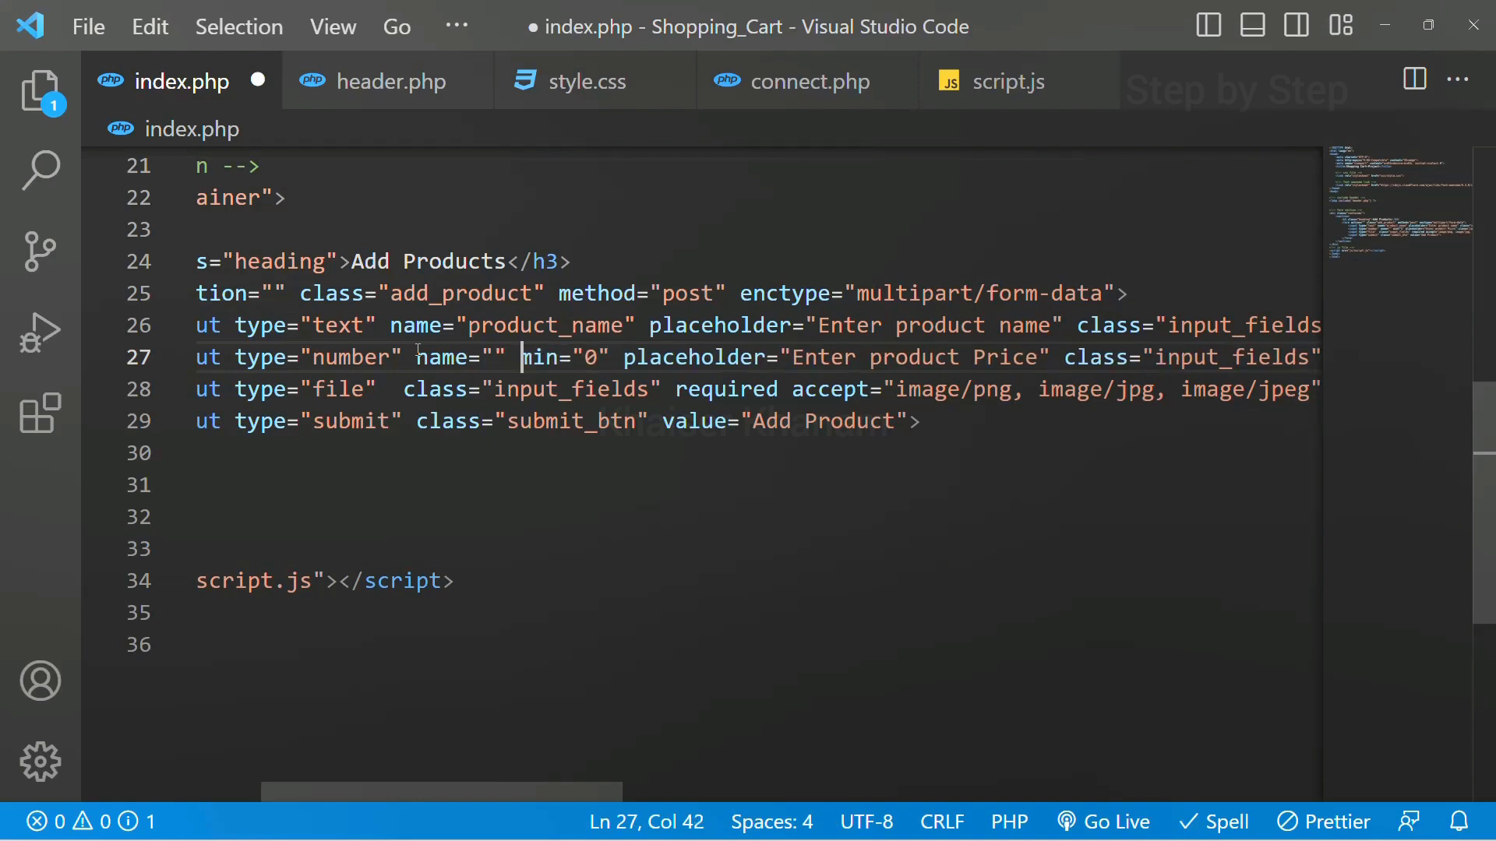
{"action": "type", "text": "product_pro"}
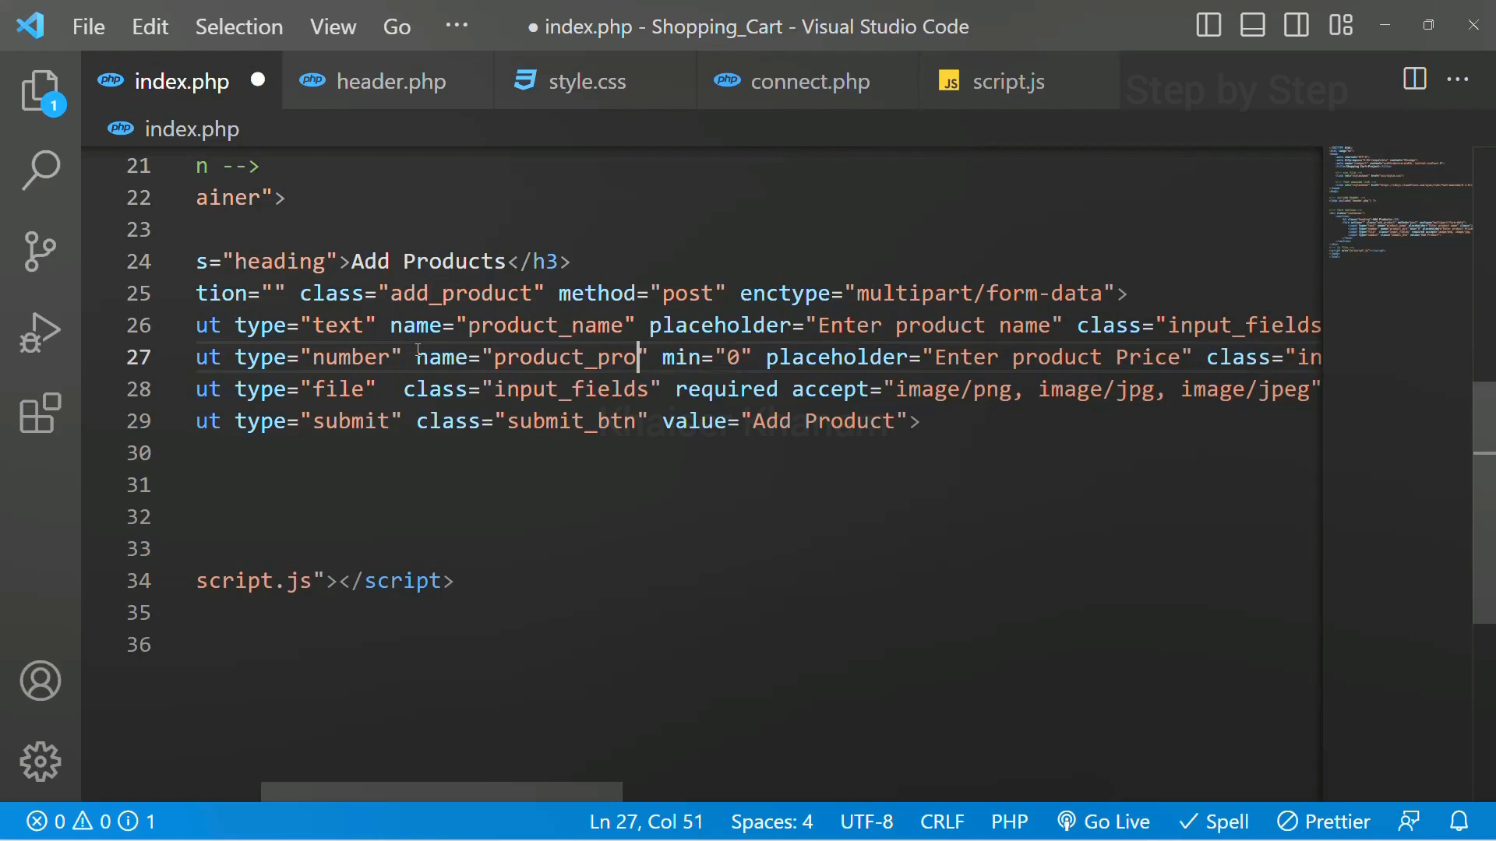
{"action": "type", "text": "ice"}
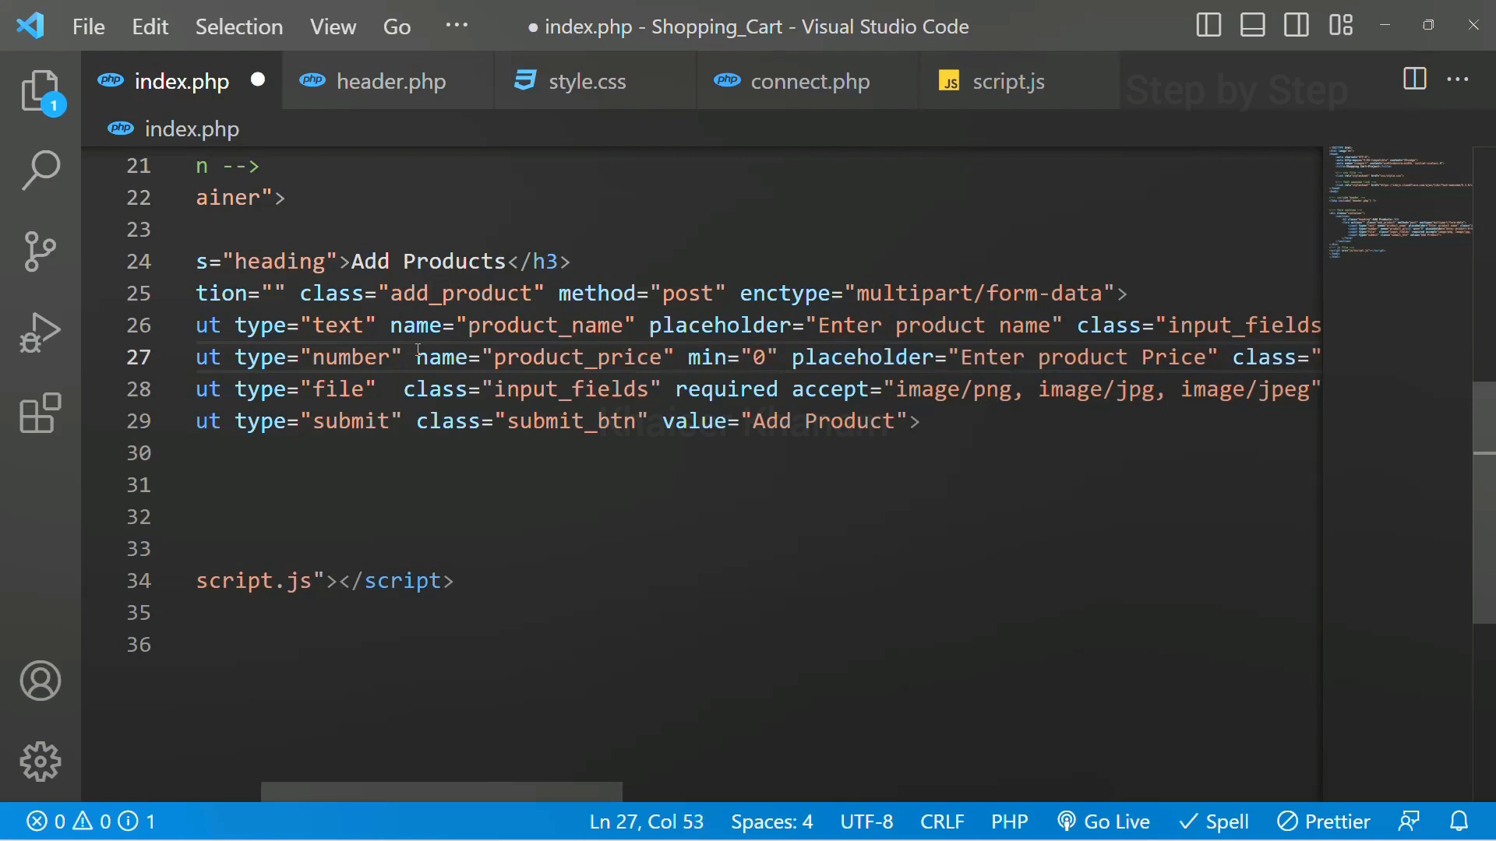
{"action": "mouse_move", "coordinate": [673, 356]}
{"action": "type", "text": "name=\"product_image"}
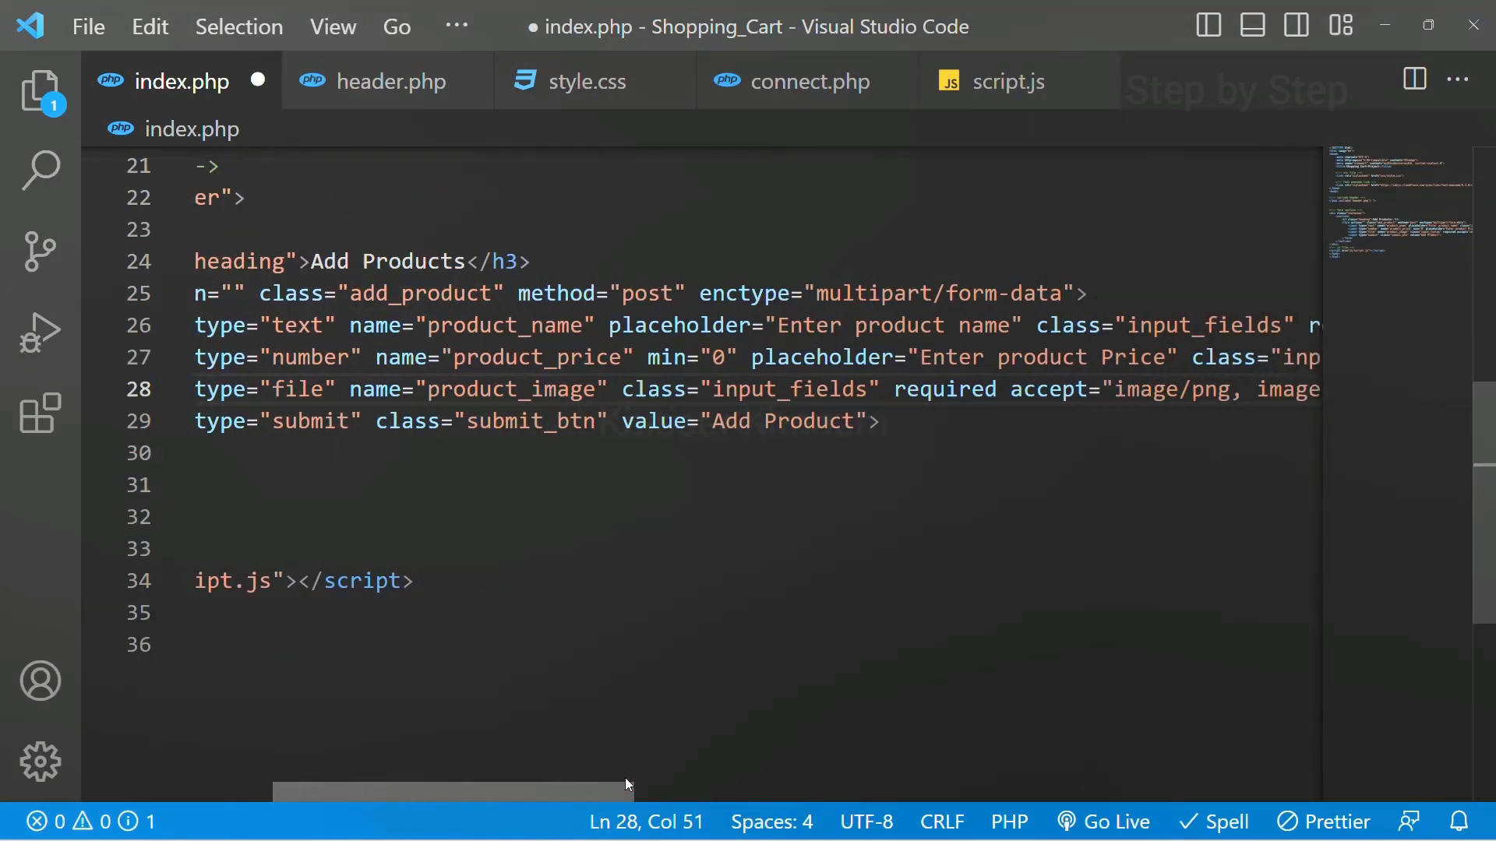
{"action": "scroll", "scroll_direction": "right", "scroll_amount": 3}
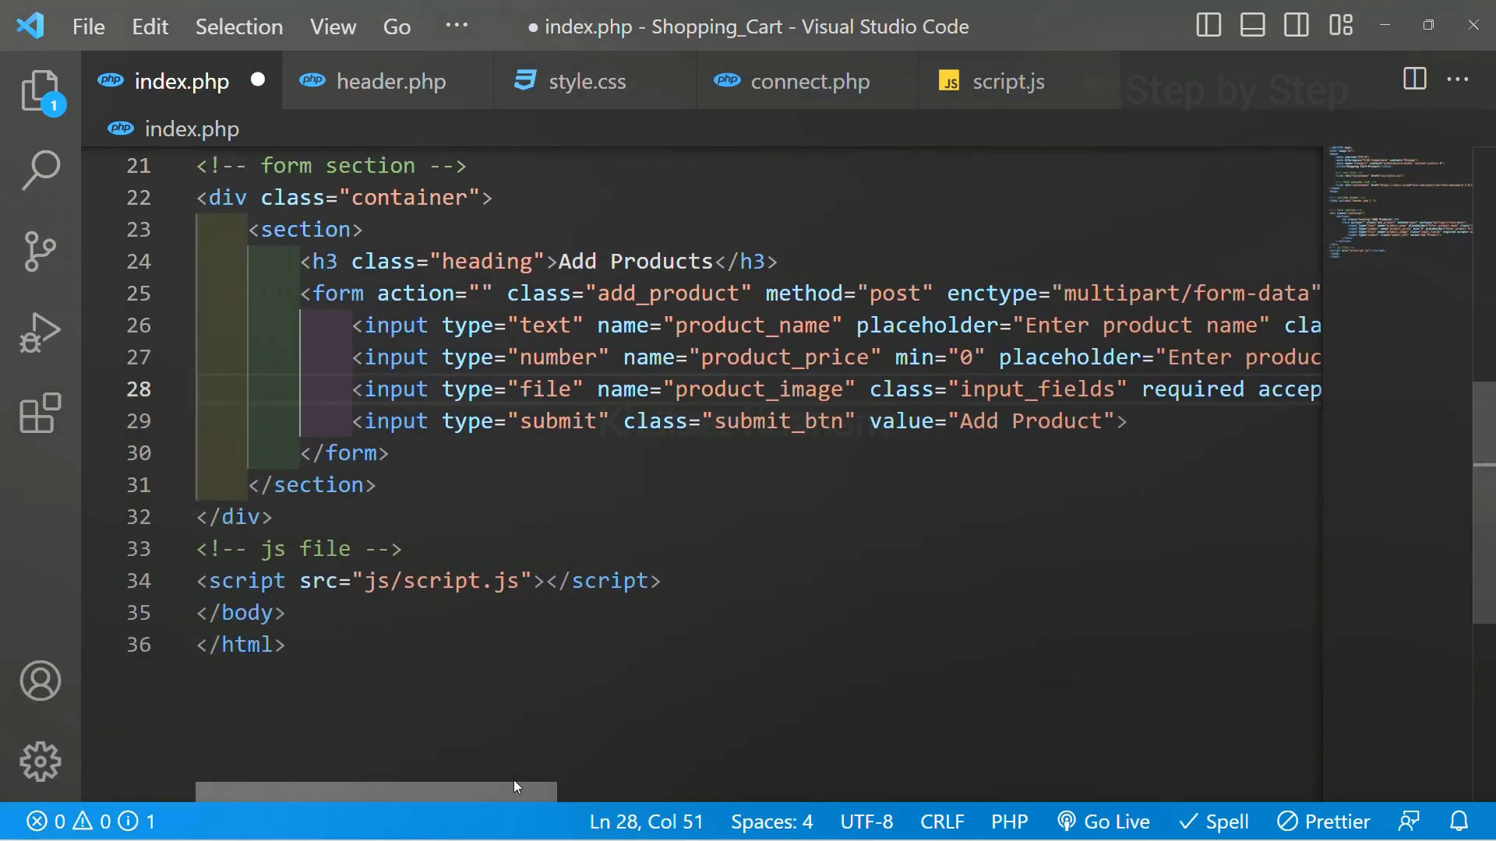
Step: Add name="add_product" to the submit input, matching the form's class
{"action": "left_click", "coordinate": [619, 421]}
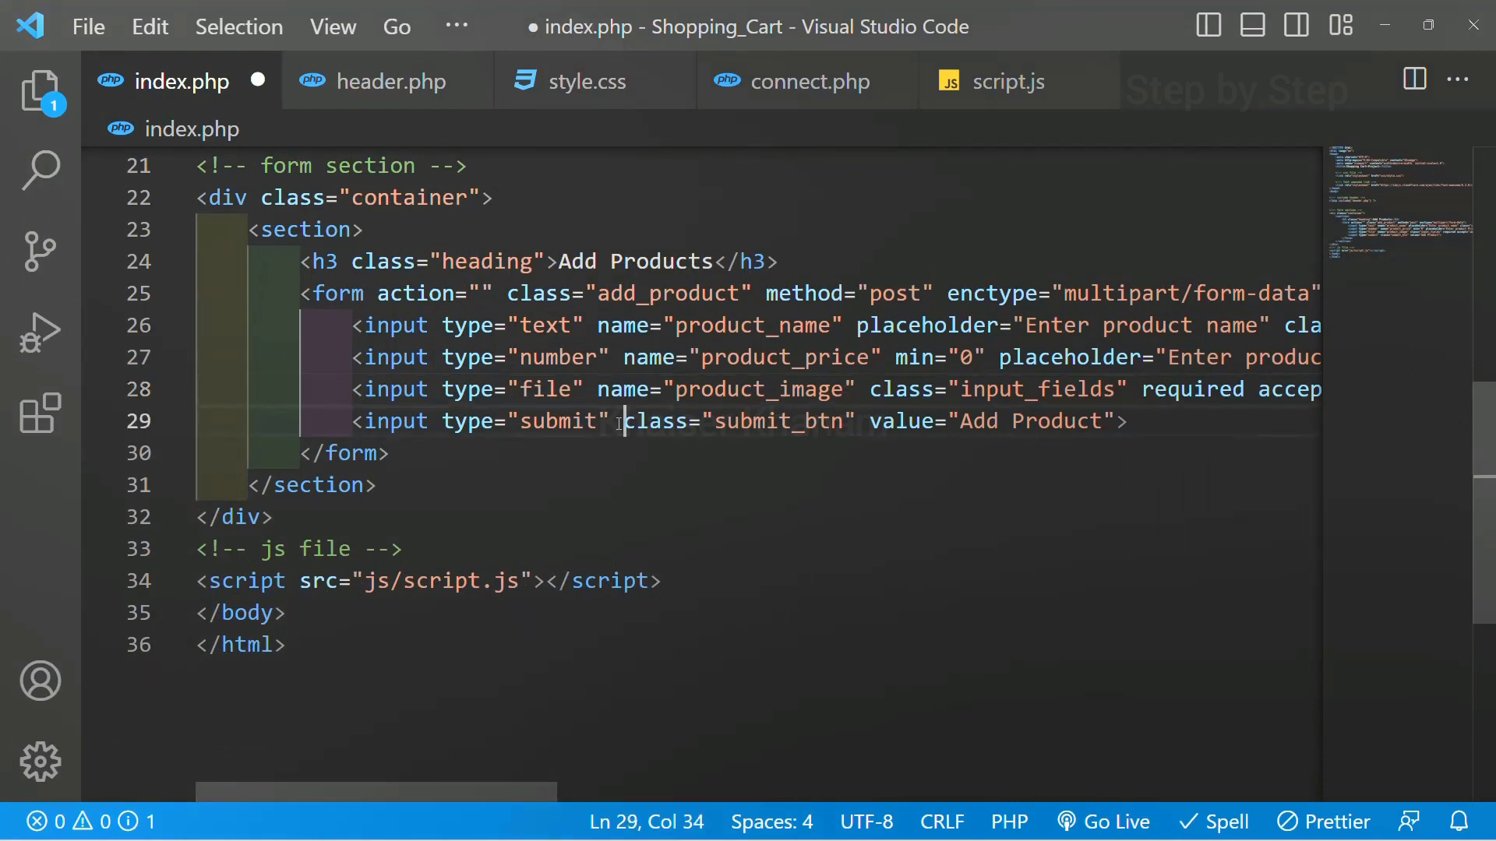
{"action": "type", "text": "name=\"a"}
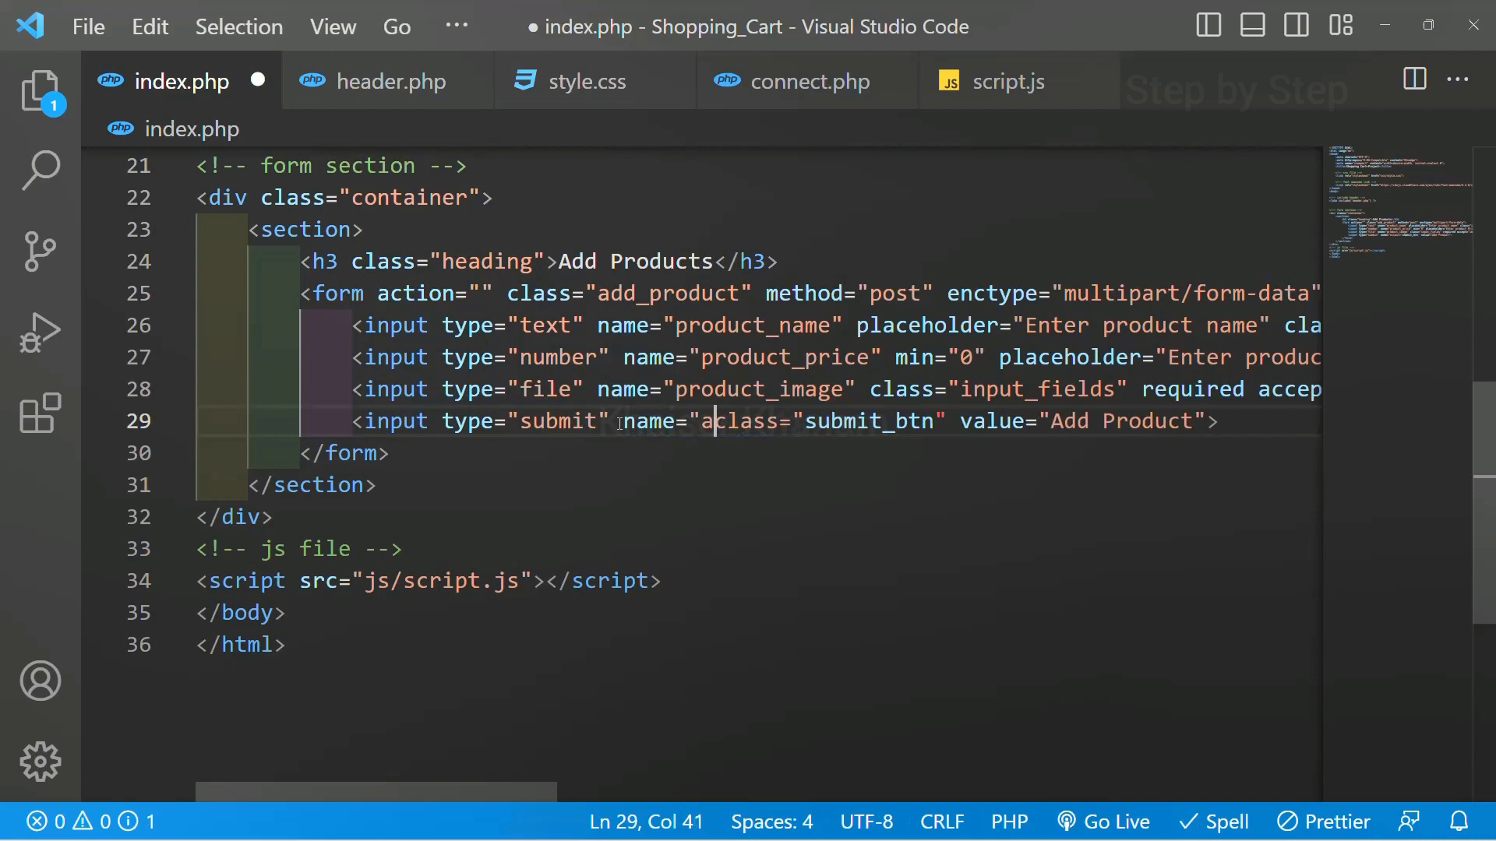
{"action": "type", "text": "dd_prod"}
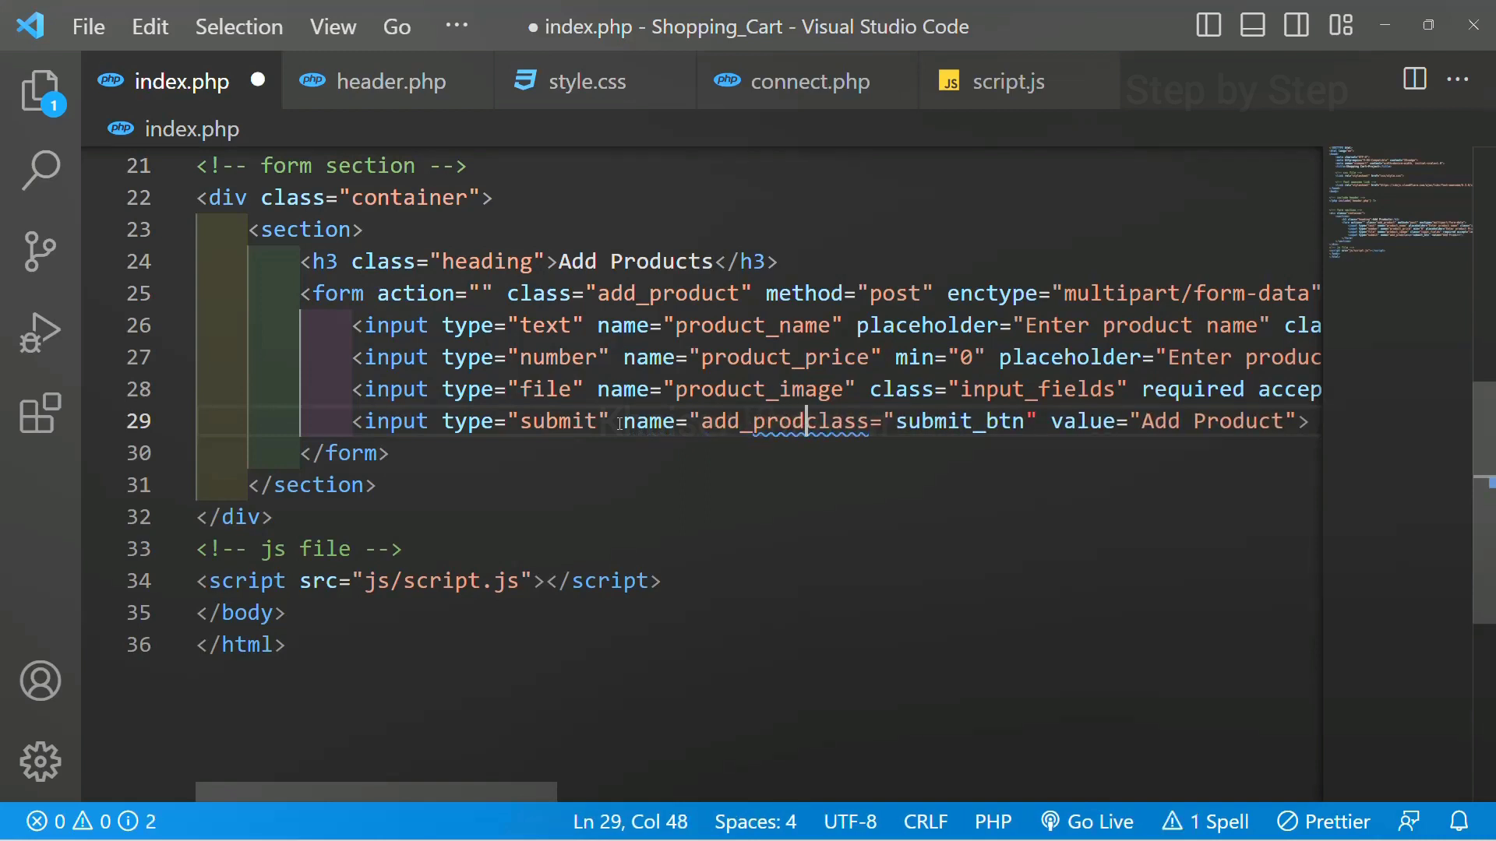
{"action": "type", "text": "uct\""}
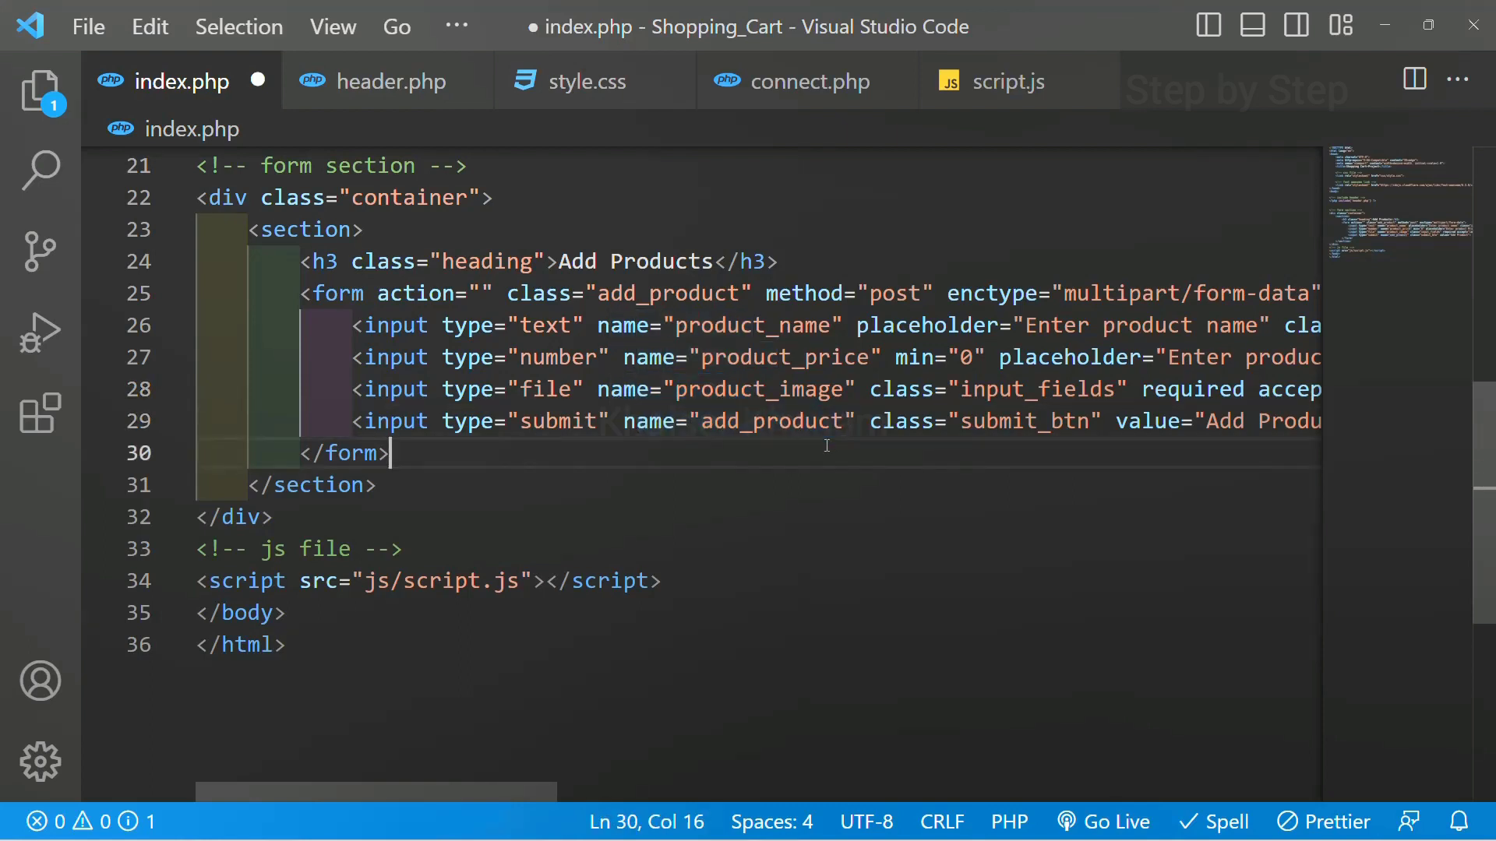
{"action": "double_click", "coordinate": [771, 423]}
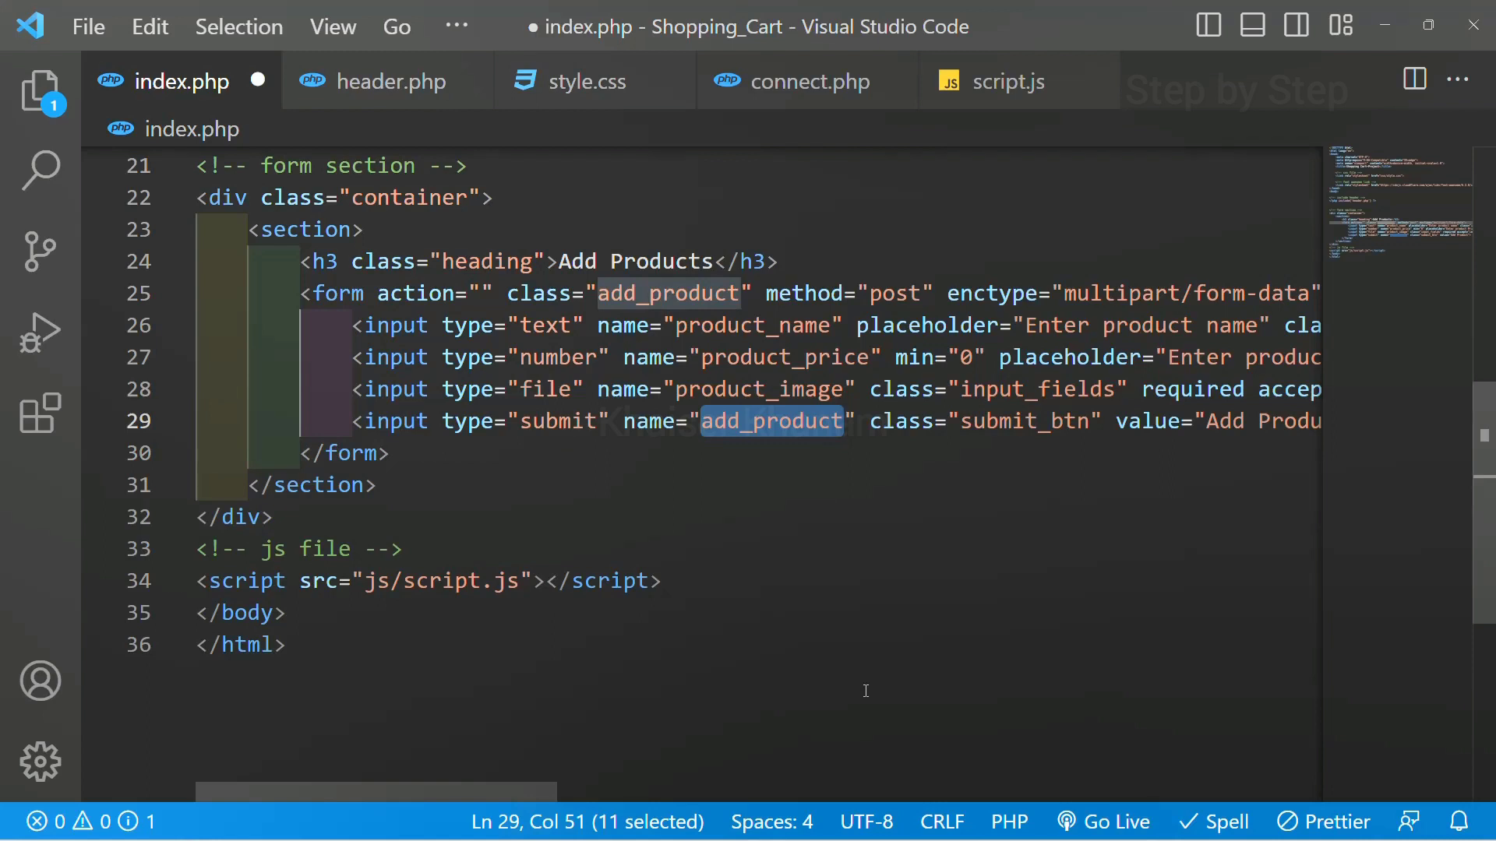
{"action": "mouse_move", "coordinate": [717, 305]}
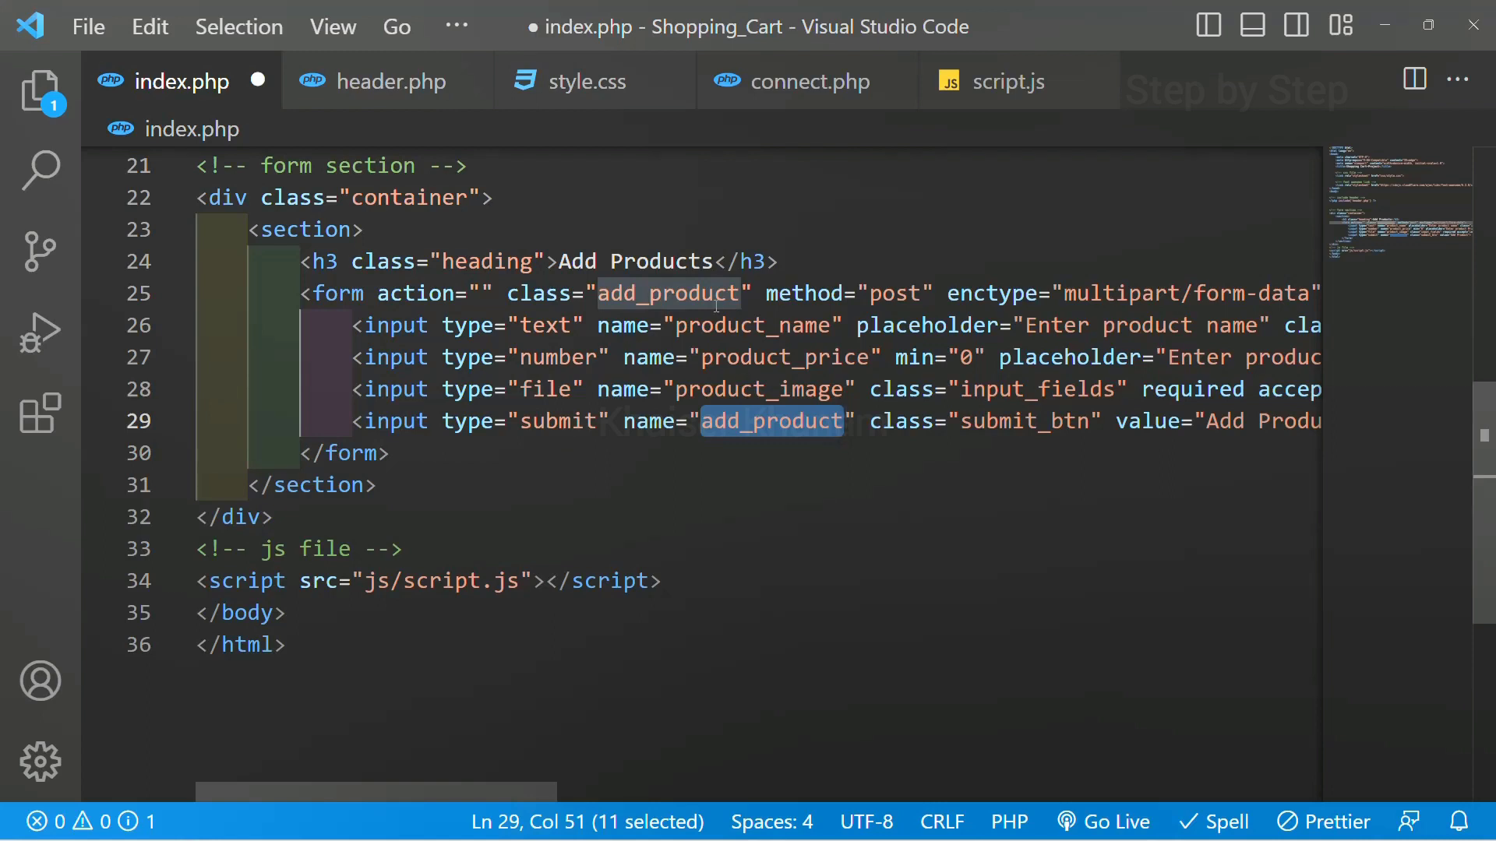
{"action": "scroll", "scroll_direction": "down", "scroll_amount": 3}
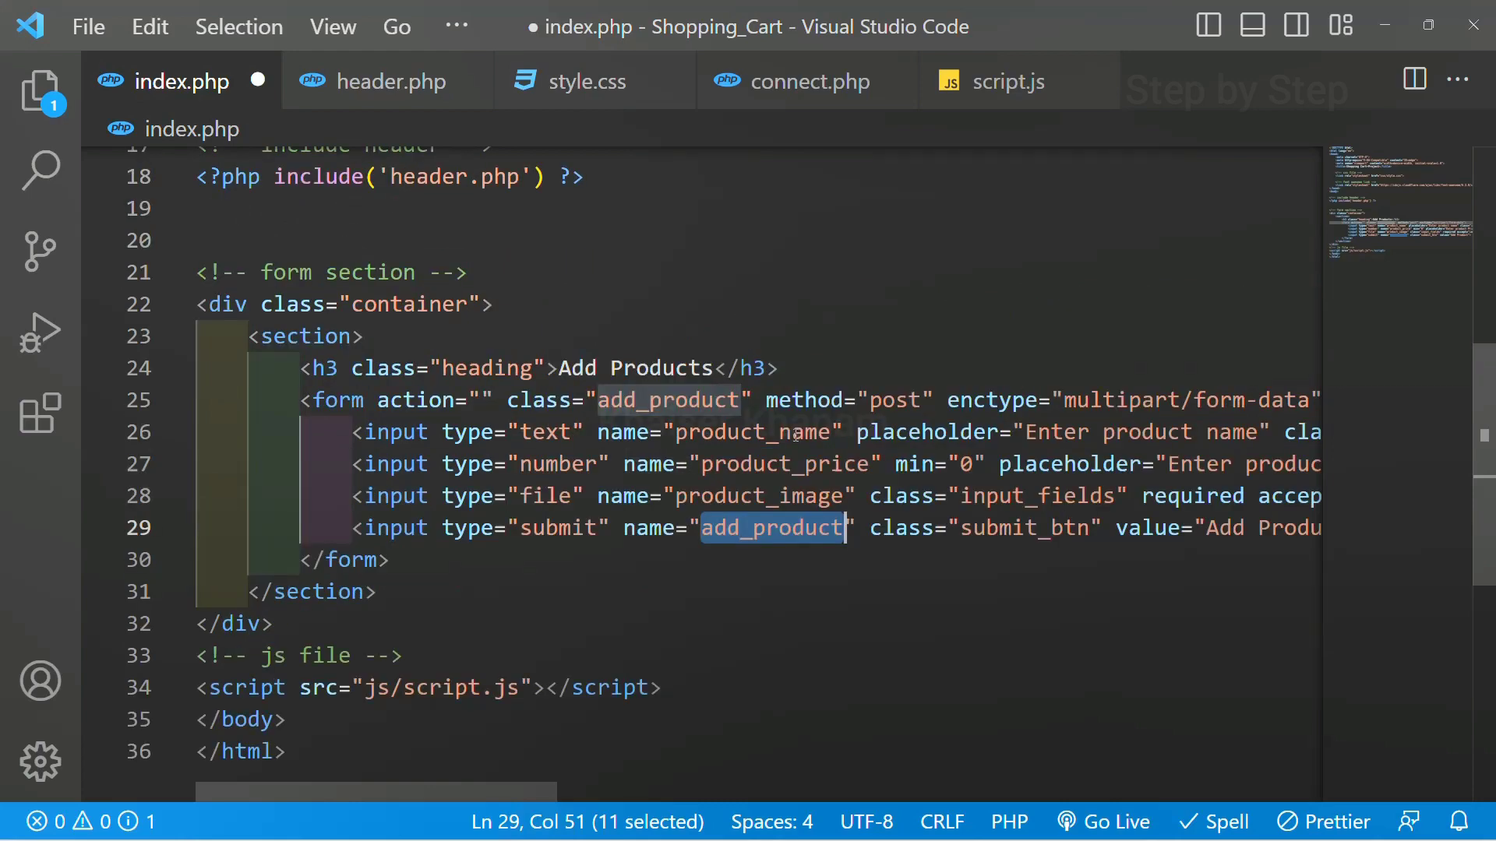